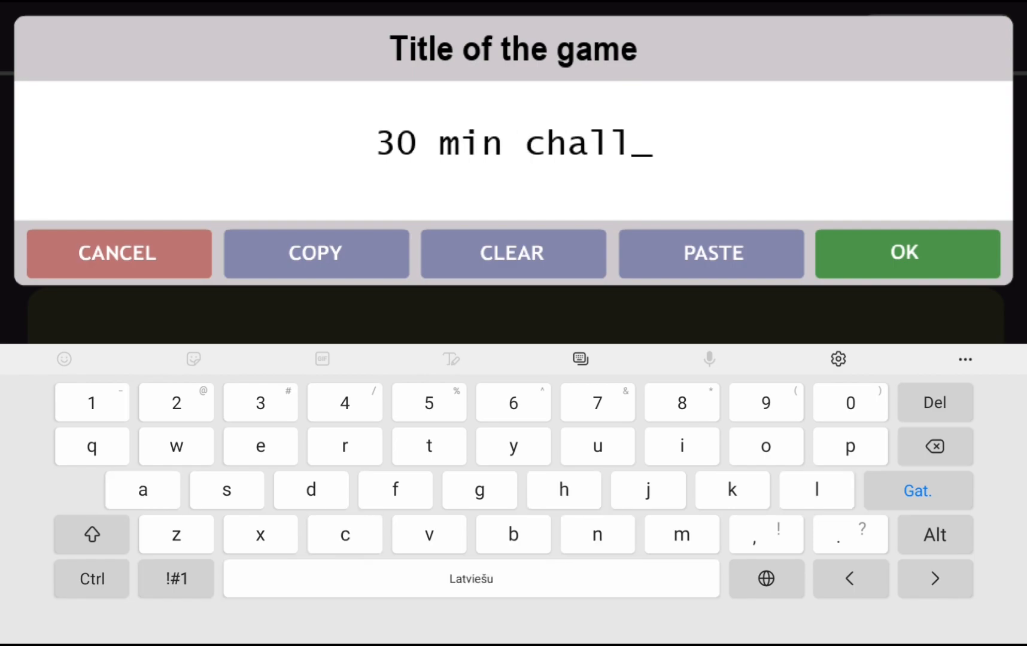
# - Confirm the title '30 min challange' and create the new game
pyautogui.click(906, 254)
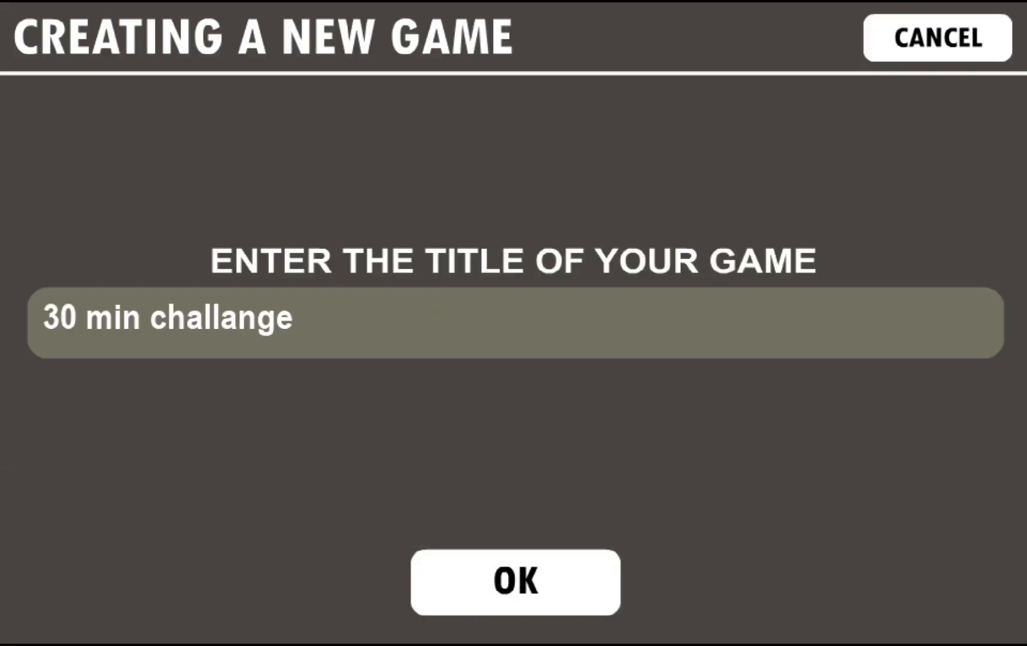
pyautogui.click(516, 583)
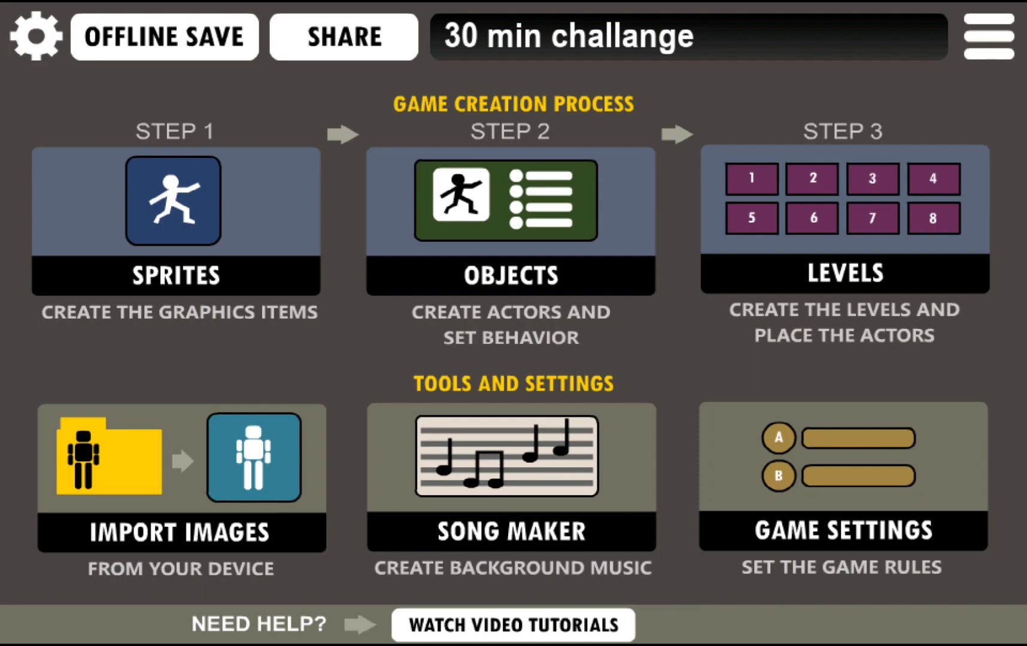
# - Open Sprites, try the ellipse, eraser and pencil tools, and pick olive green
pyautogui.click(174, 223)
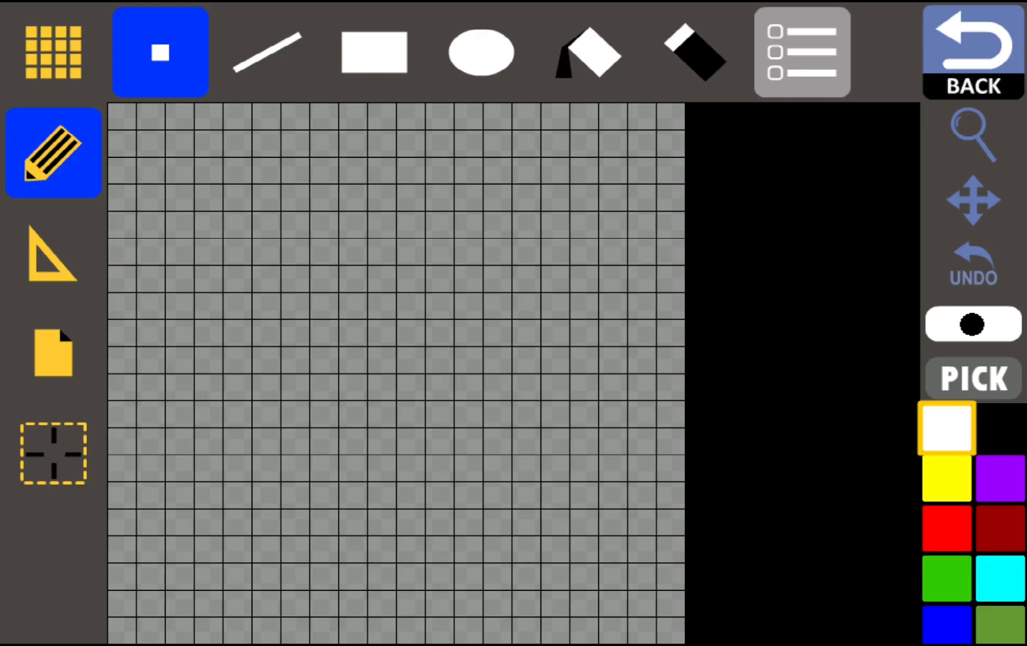
pyautogui.click(482, 51)
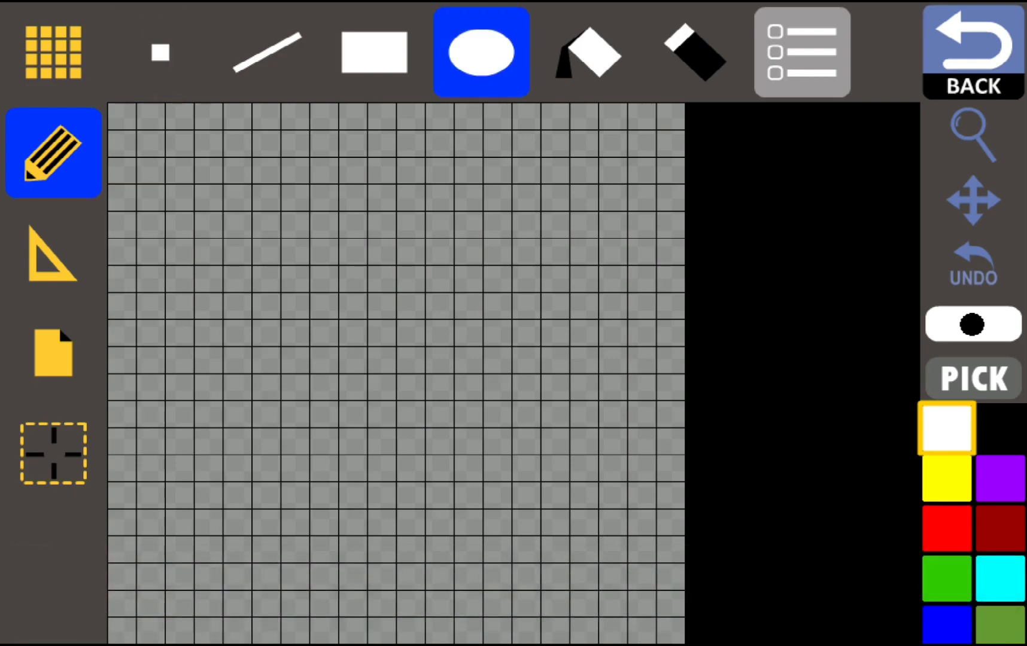
pyautogui.click(972, 378)
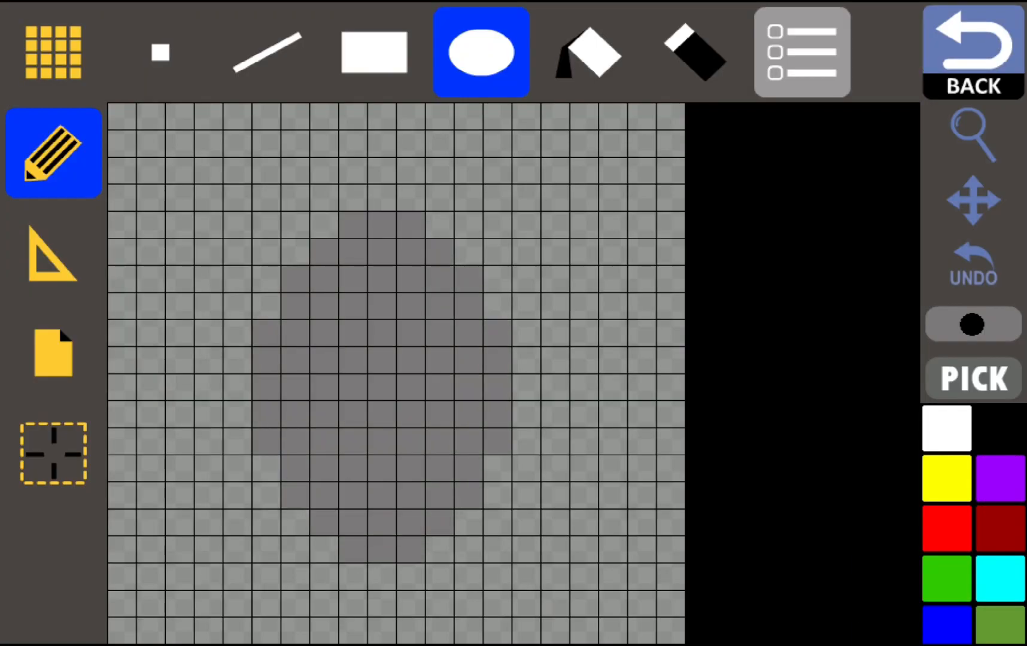
pyautogui.click(696, 51)
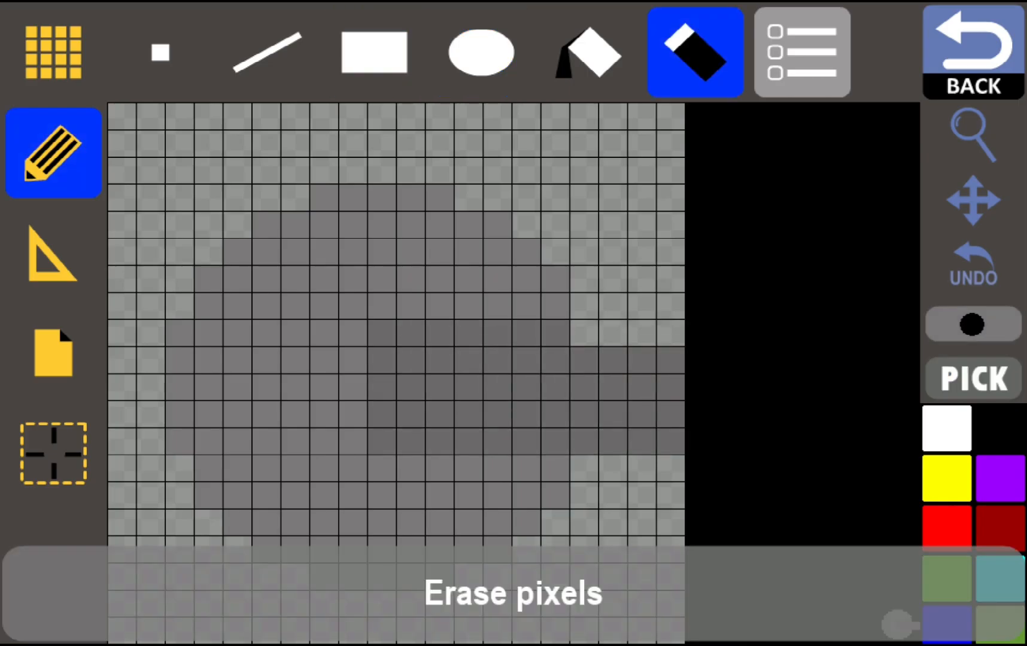
pyautogui.click(159, 52)
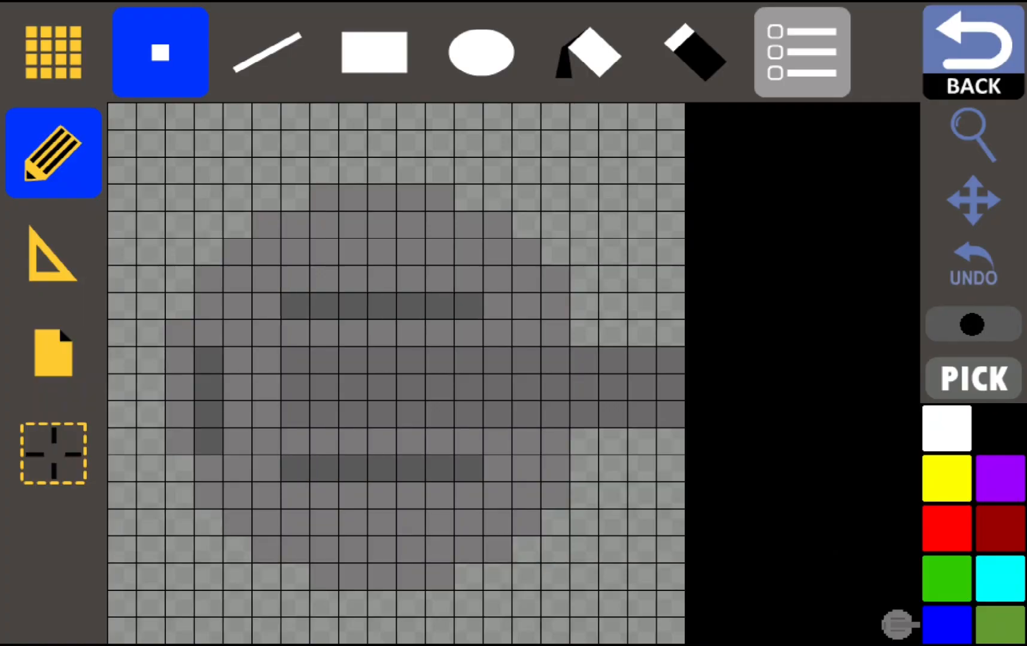
pyautogui.click(972, 324)
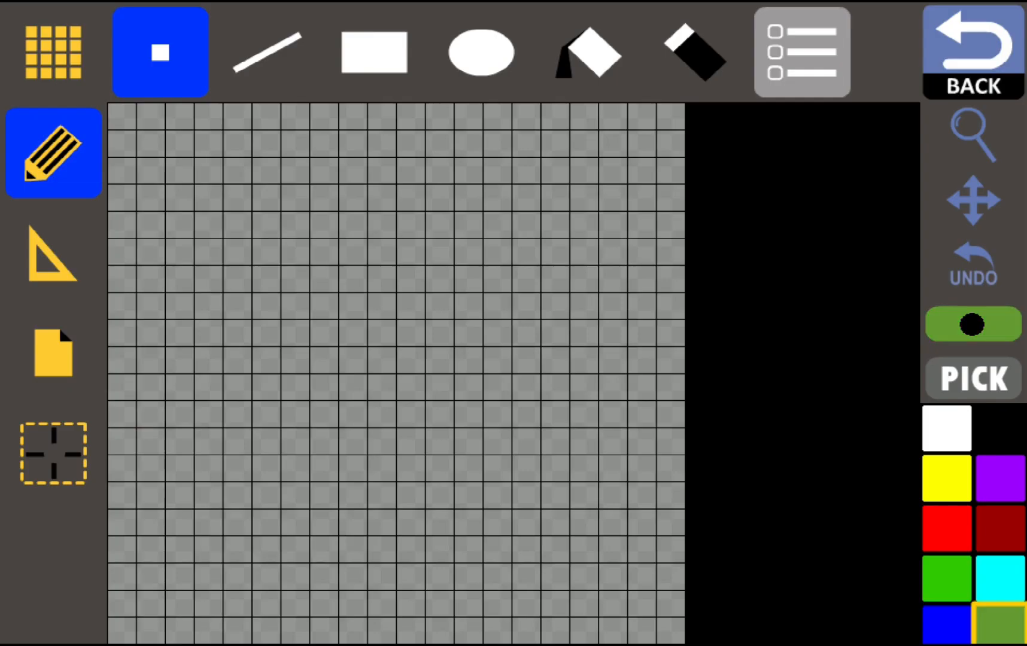
# - Create a Small sprite and paint a brown house with yellow windows on sand
pyautogui.click(54, 352)
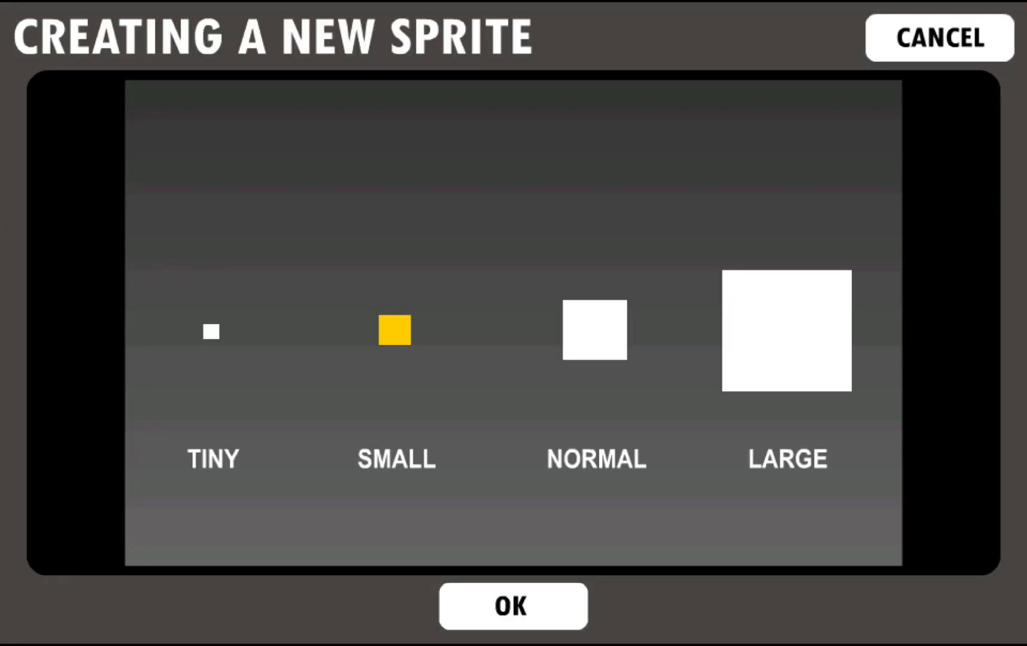
pyautogui.click(513, 605)
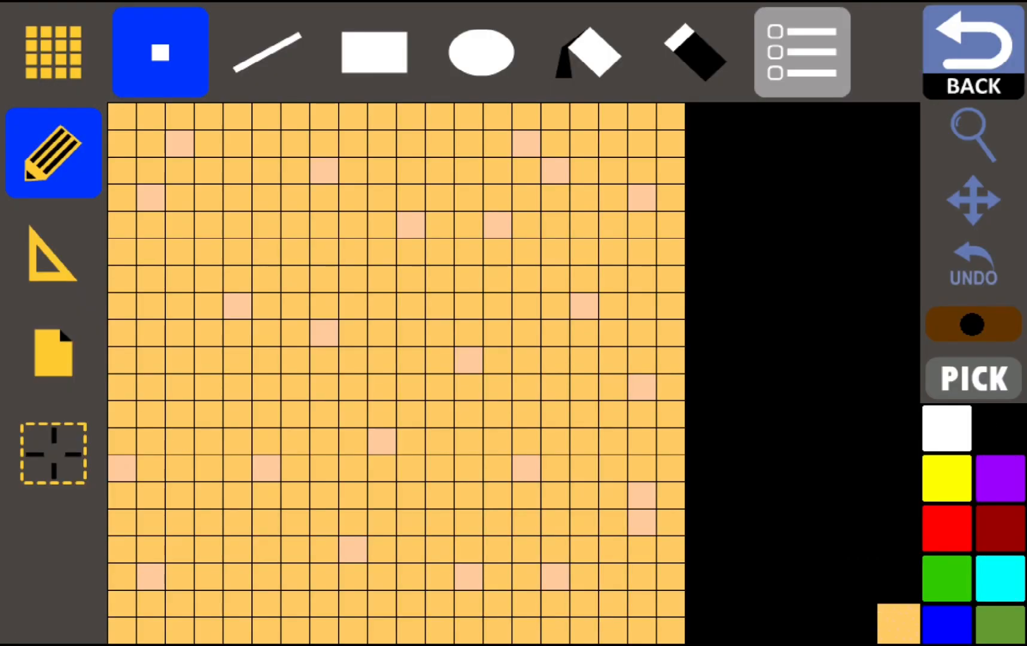
pyautogui.click(375, 52)
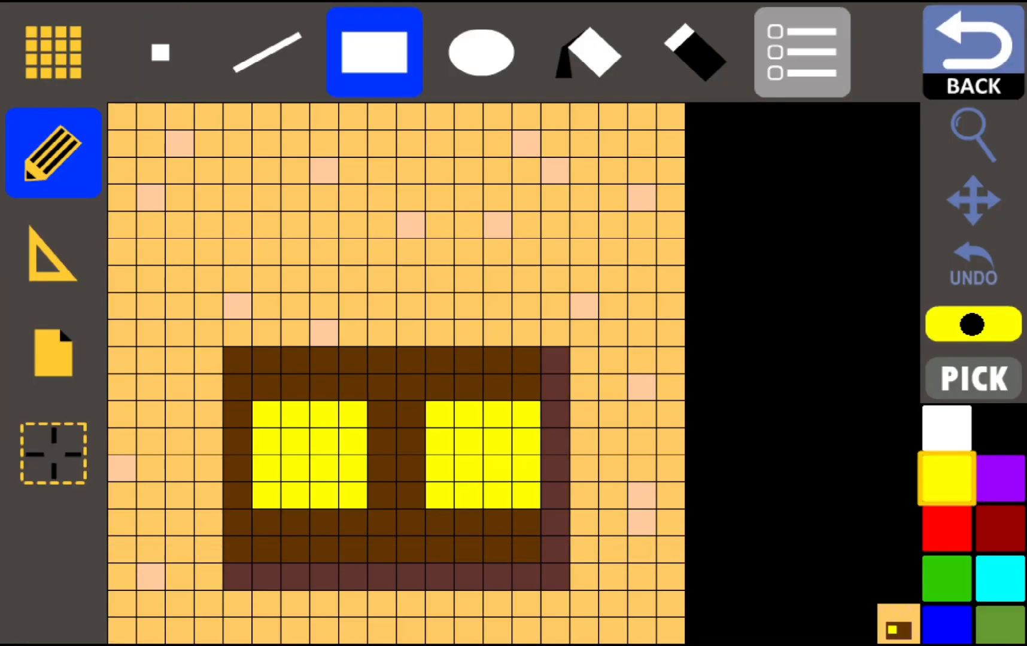
pyautogui.click(160, 51)
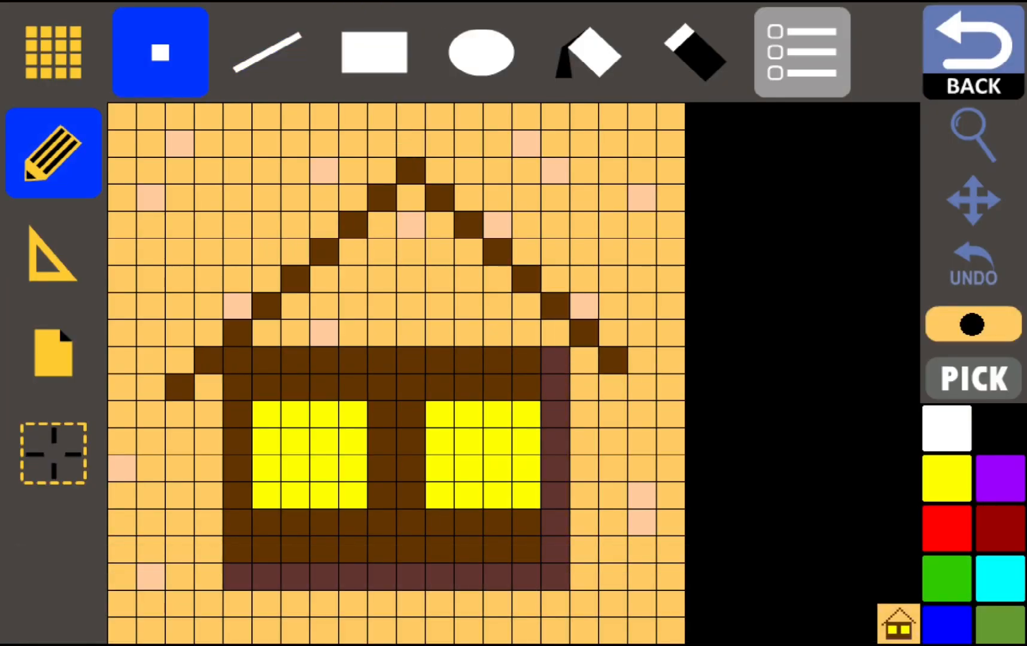
pyautogui.click(267, 52)
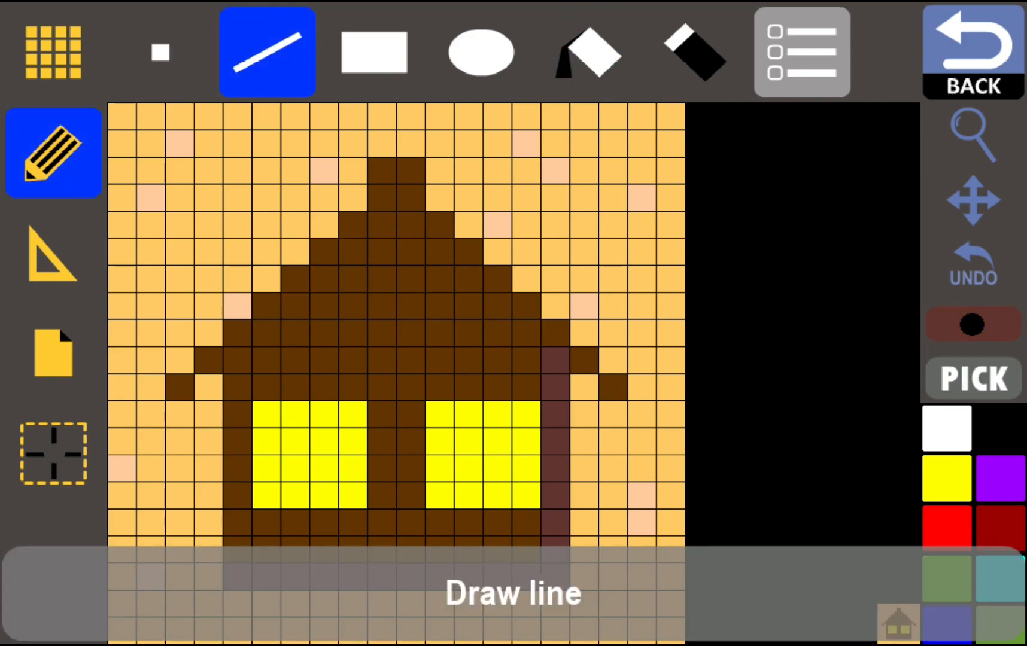
pyautogui.click(159, 52)
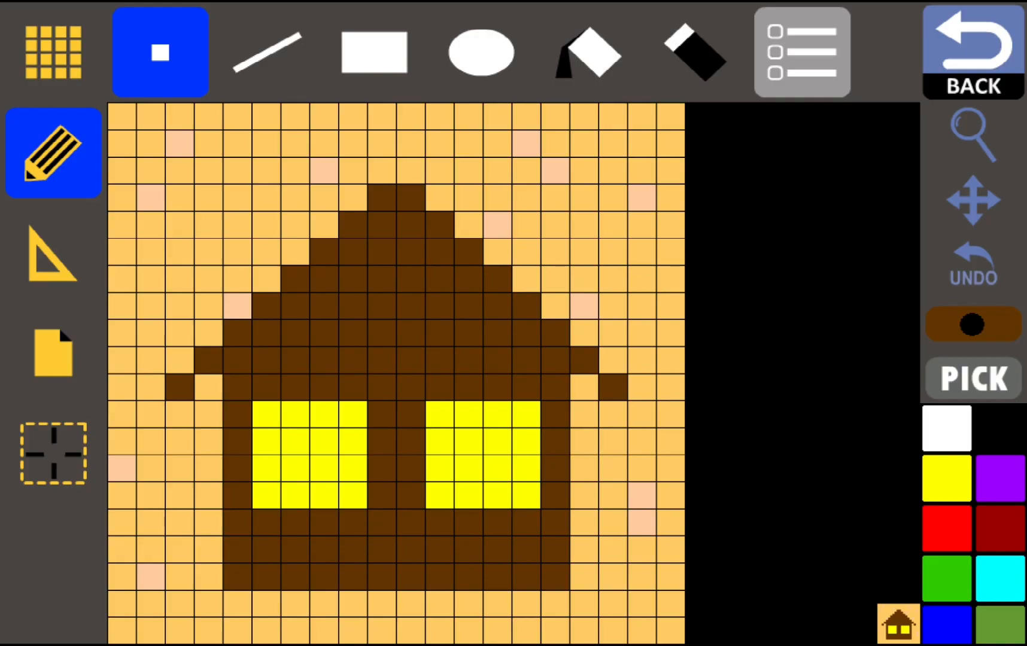
pyautogui.click(52, 352)
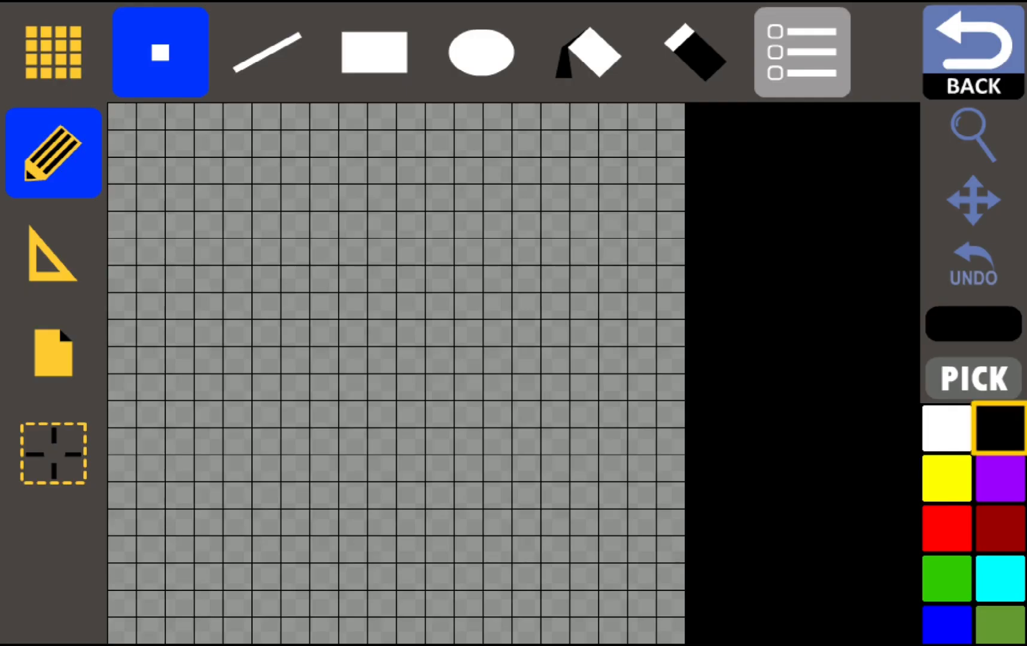
# - Paint the tower sprite in brown with a crimson barrel tip using pencil and eraser
pyautogui.click(995, 430)
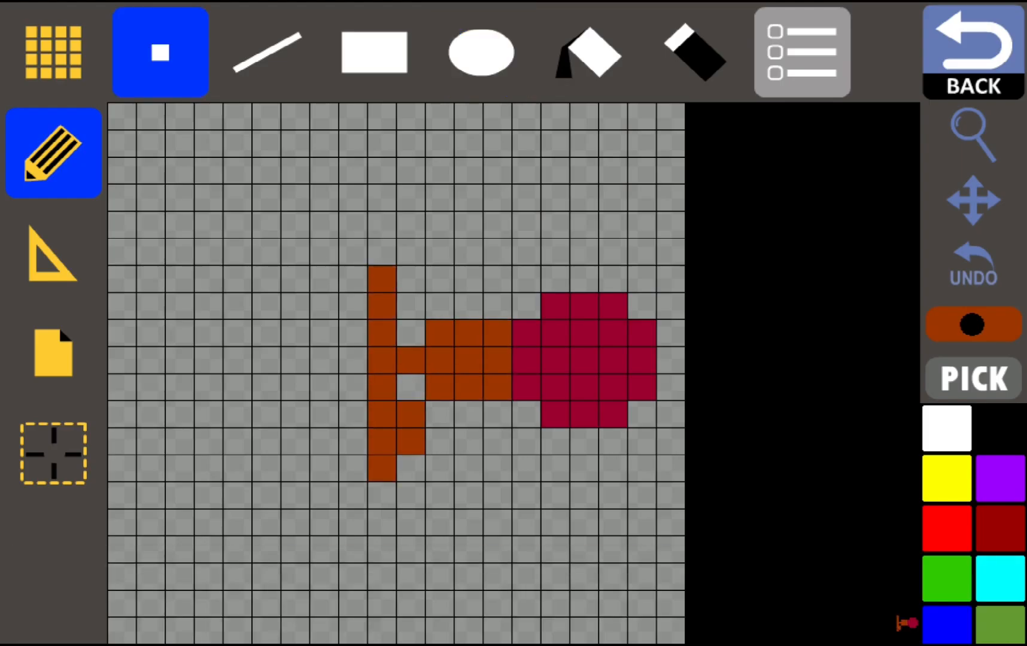
pyautogui.click(696, 51)
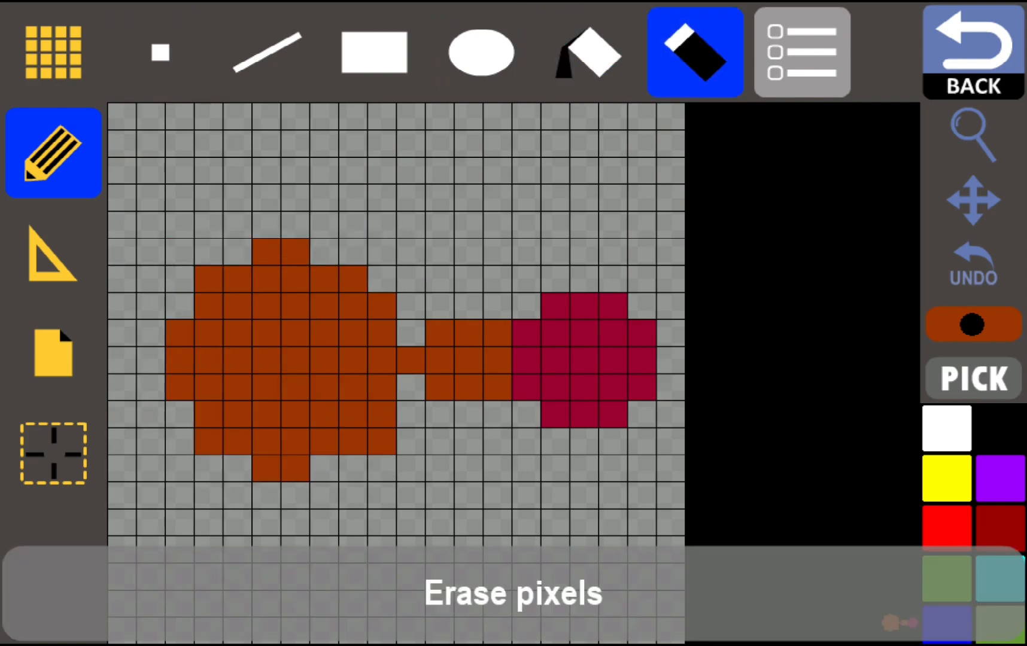
pyautogui.click(160, 52)
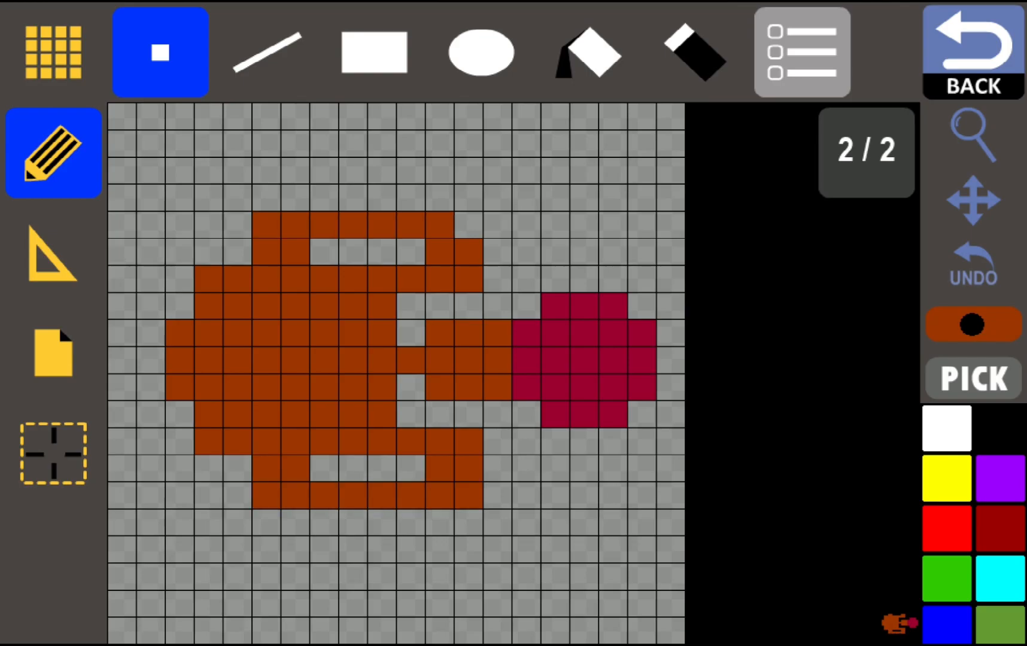
pyautogui.click(972, 53)
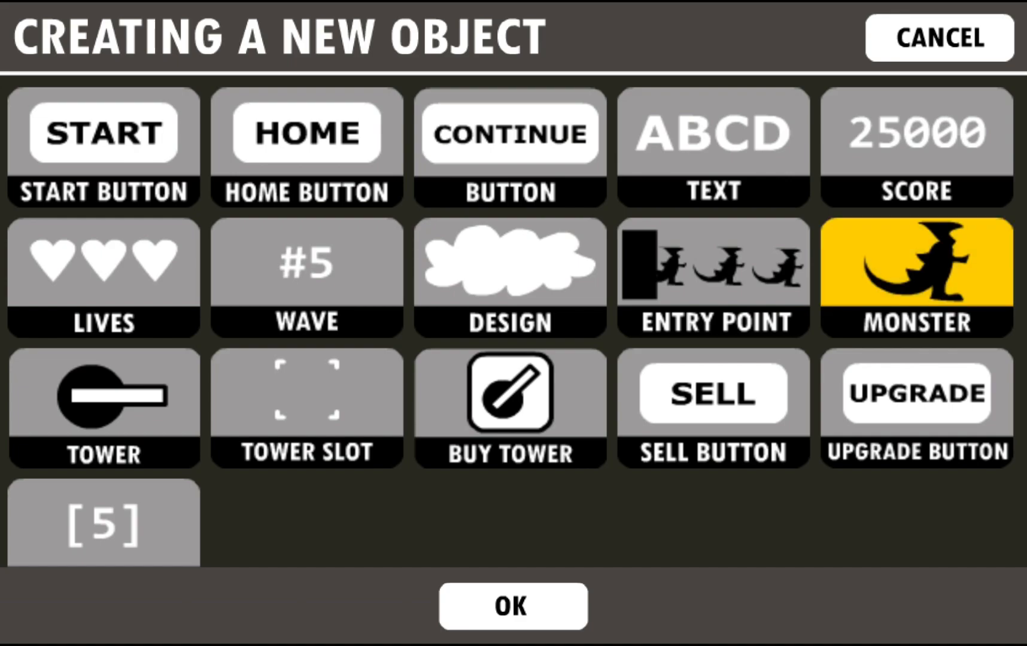
# - Add a Monster object and draw its red splat death frame with a brown centre
pyautogui.click(916, 277)
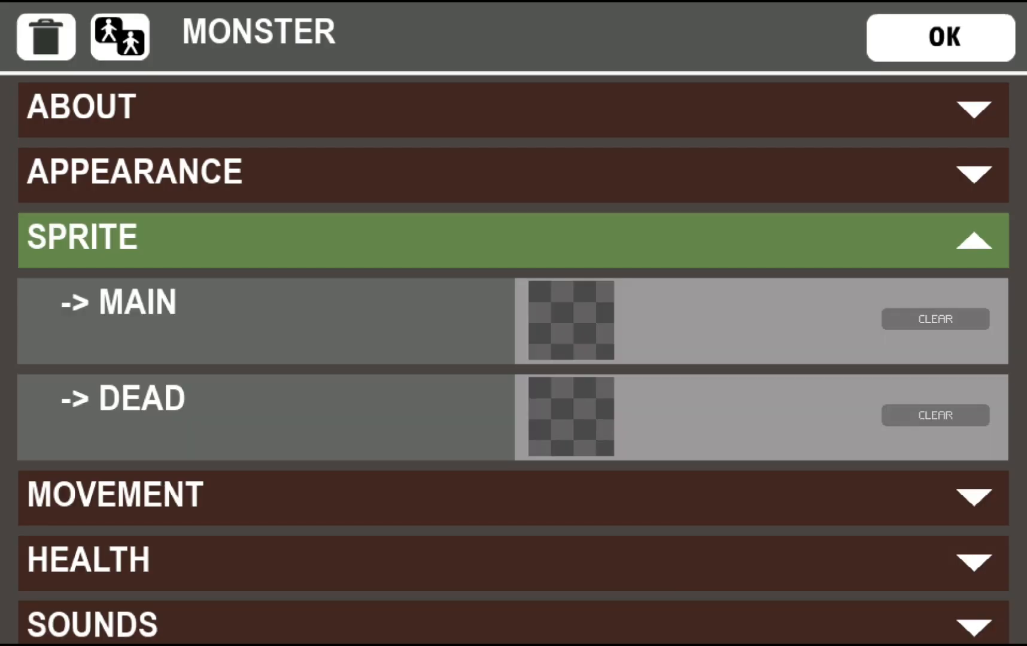
pyautogui.click(939, 37)
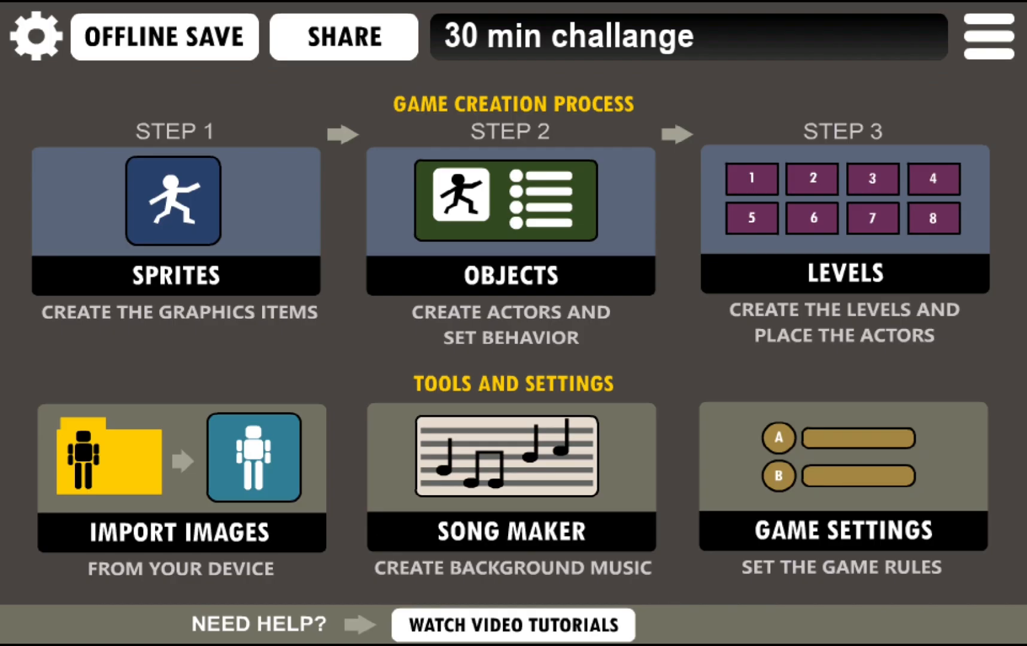
pyautogui.click(175, 222)
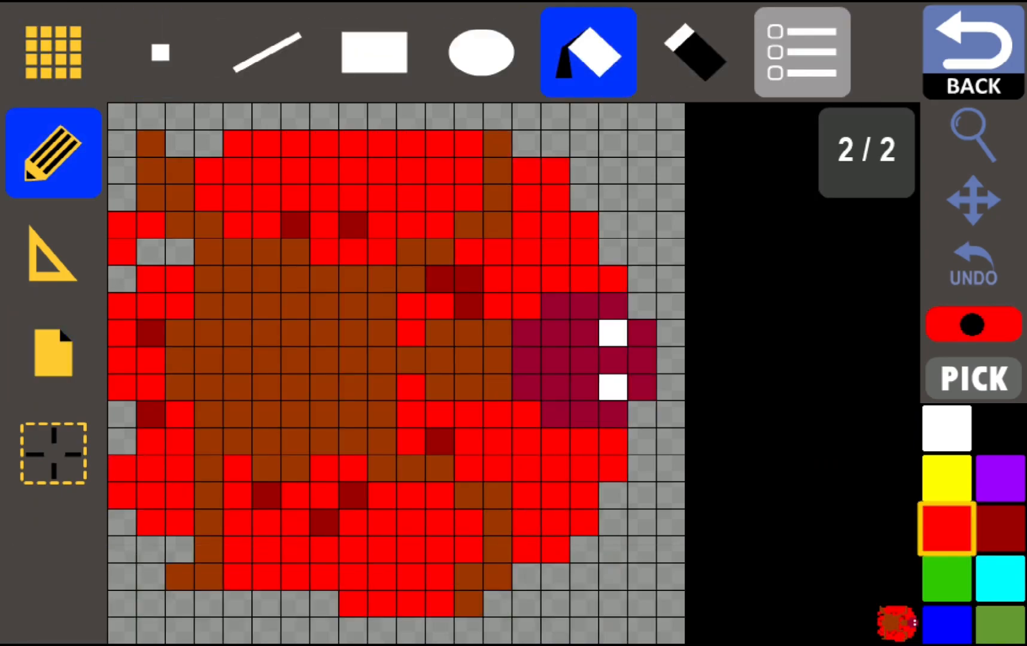
pyautogui.click(147, 51)
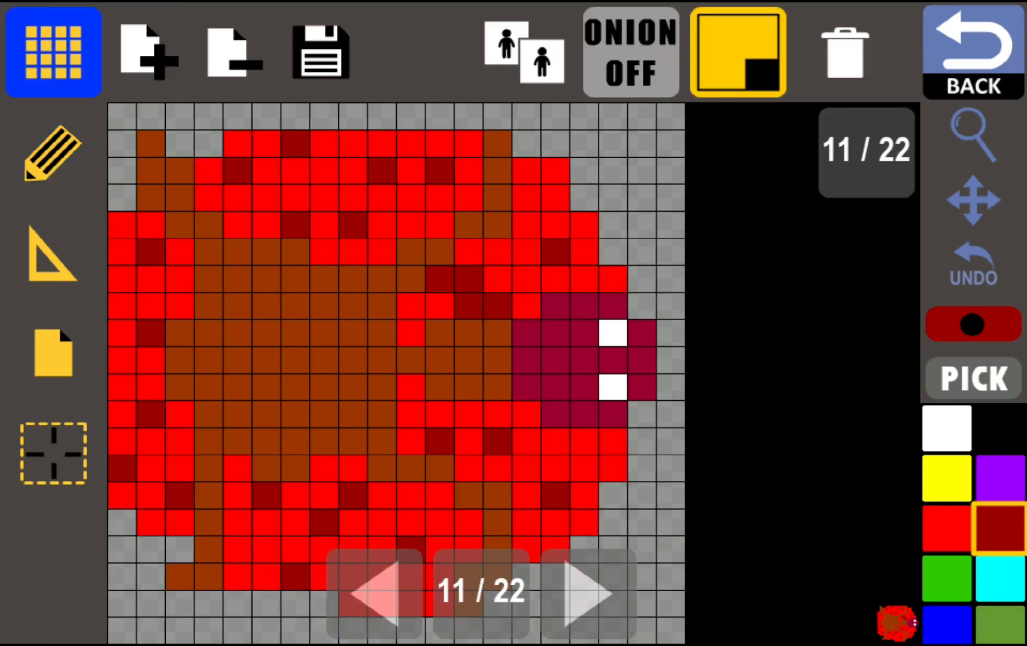
pyautogui.click(146, 51)
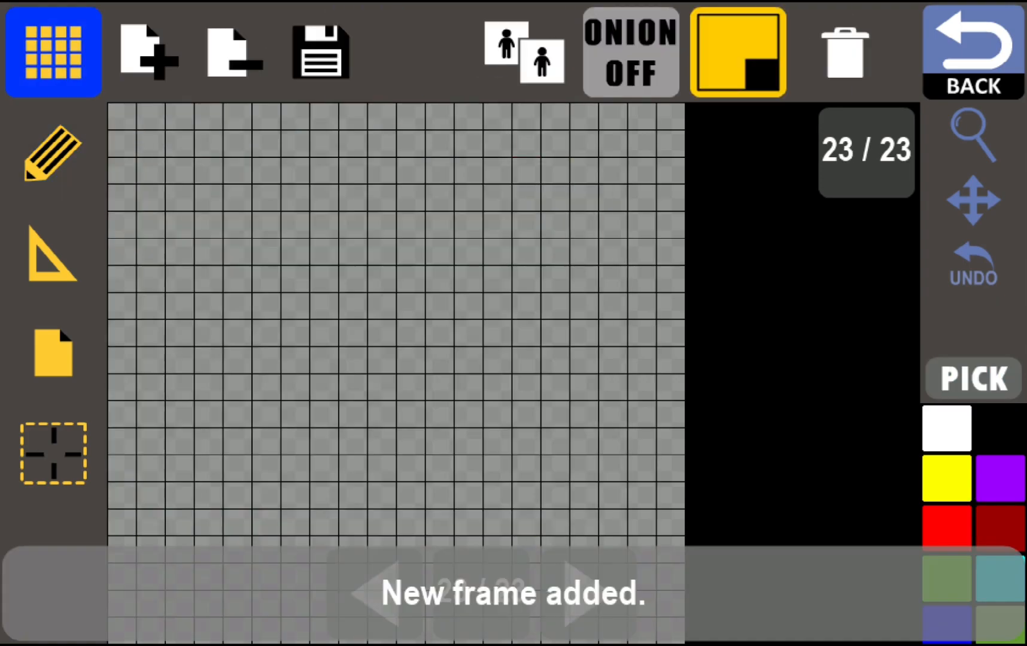
pyautogui.click(54, 352)
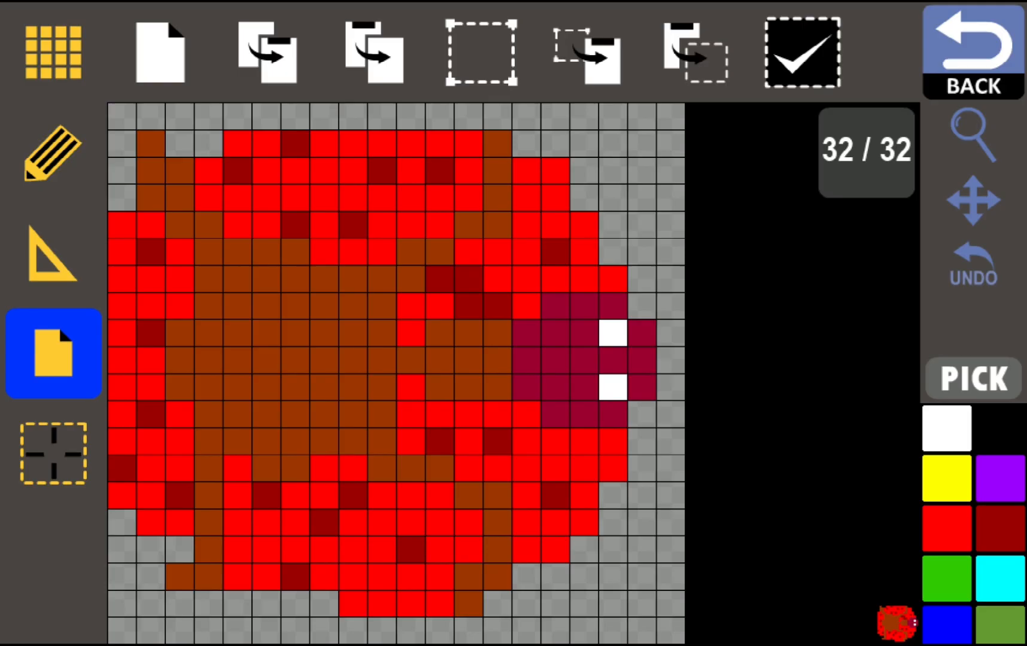
pyautogui.click(972, 52)
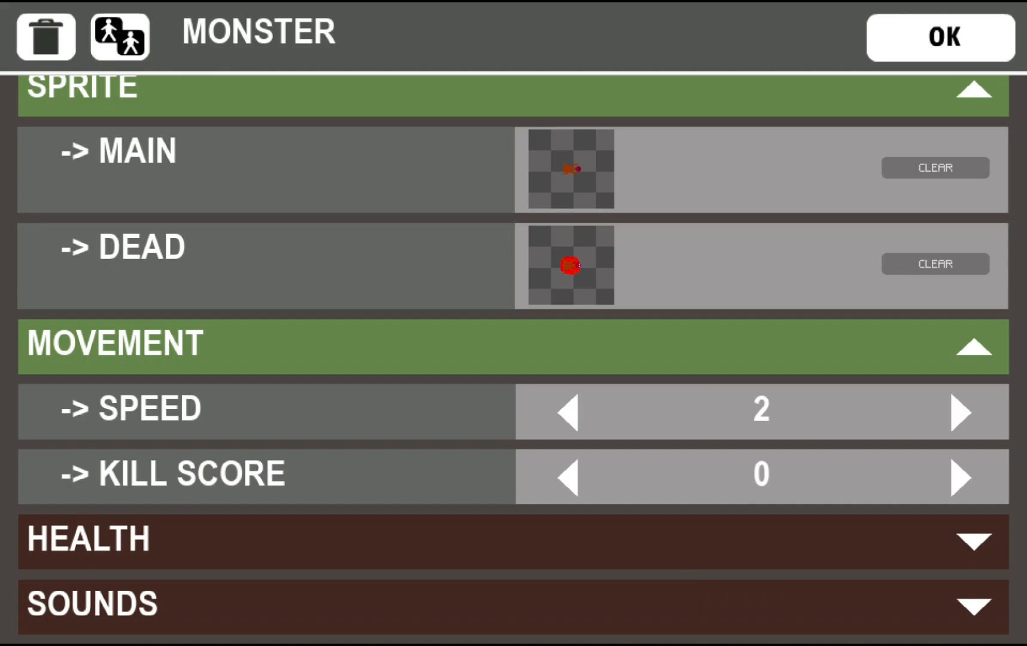
# - Set the monster's kill score, health 20, bar width 40, orange-red bar colour, and sound
pyautogui.click(761, 475)
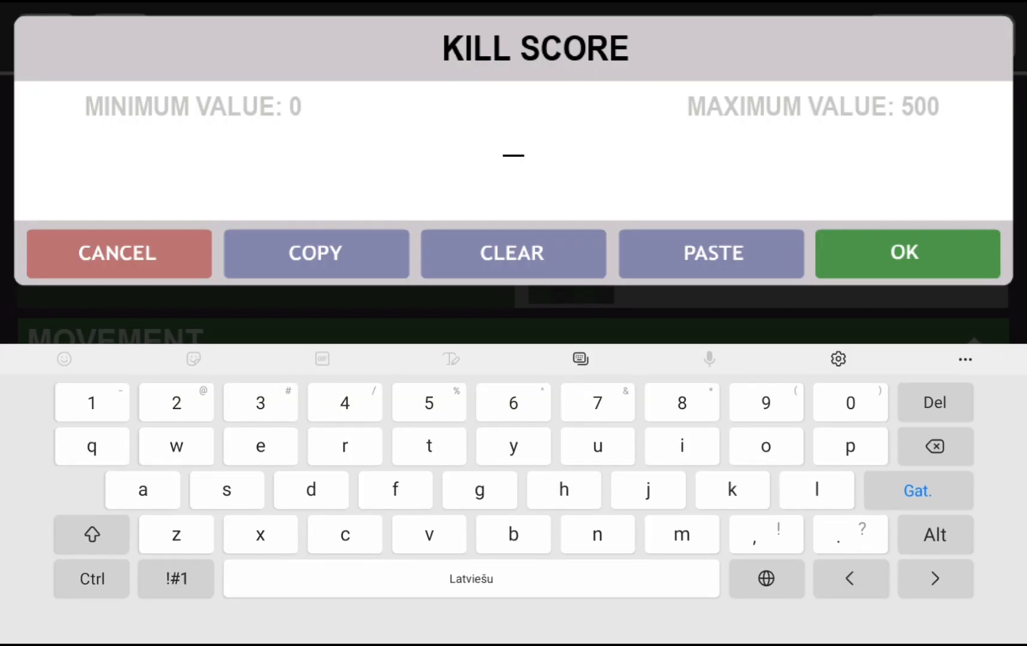
pyautogui.click(907, 253)
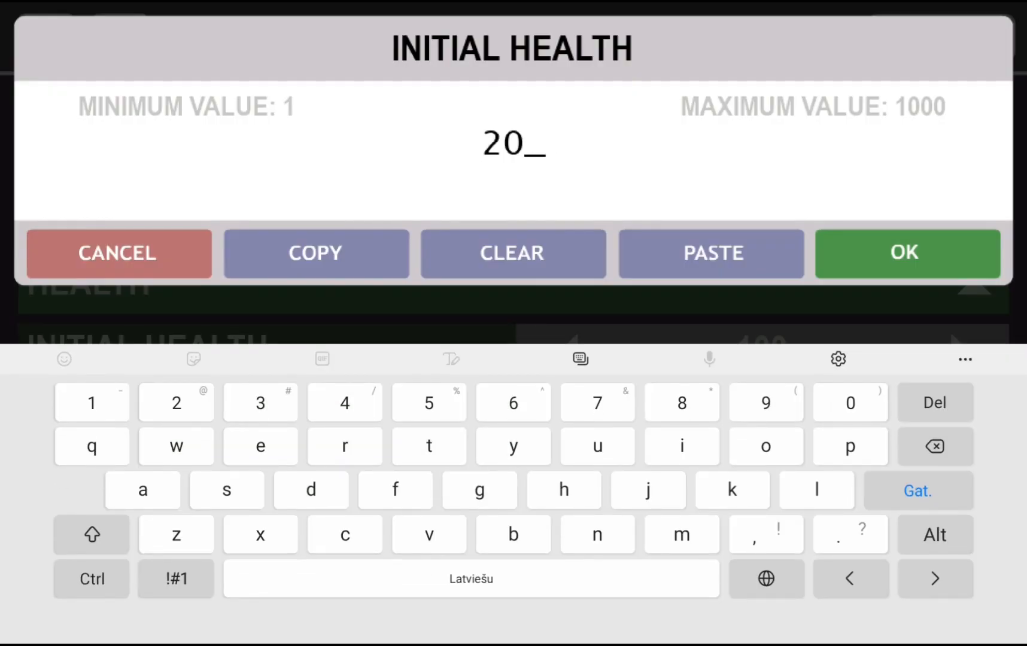
pyautogui.click(907, 254)
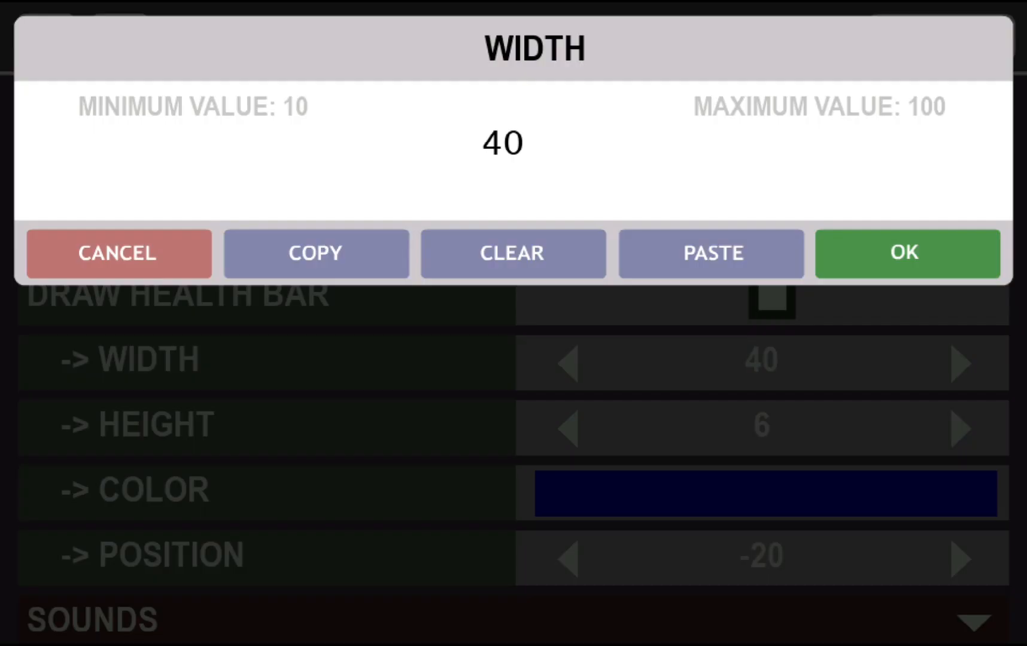
pyautogui.click(907, 253)
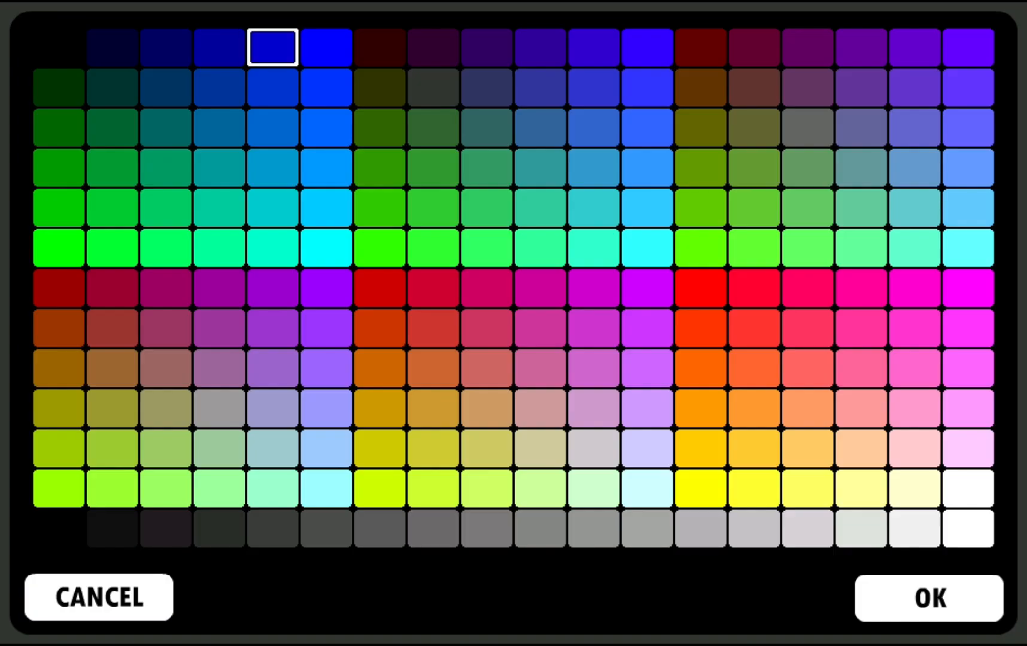
pyautogui.click(699, 328)
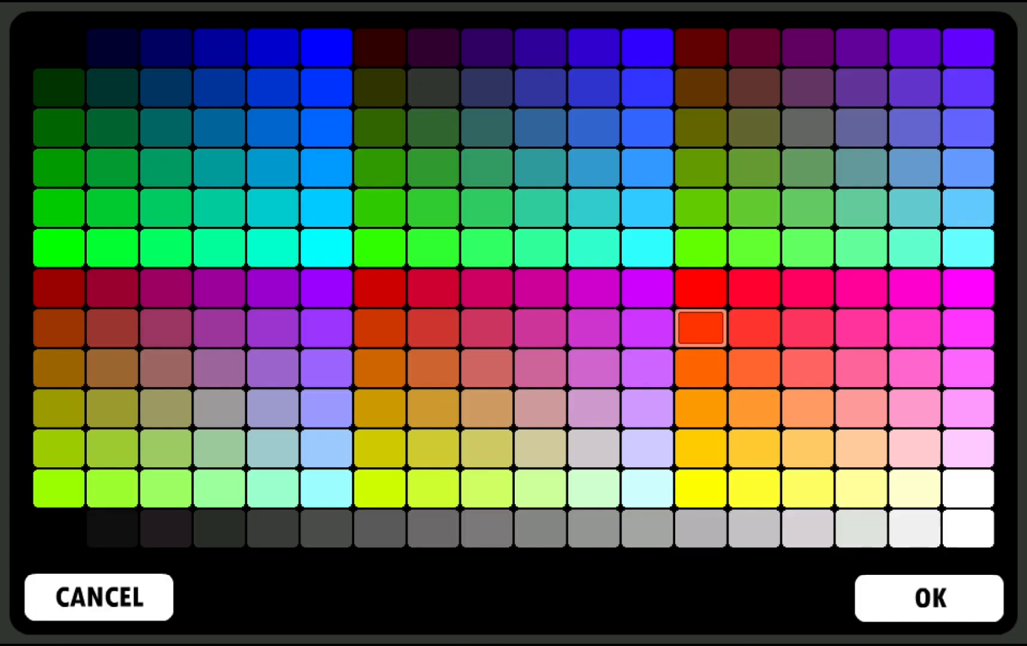
pyautogui.click(929, 598)
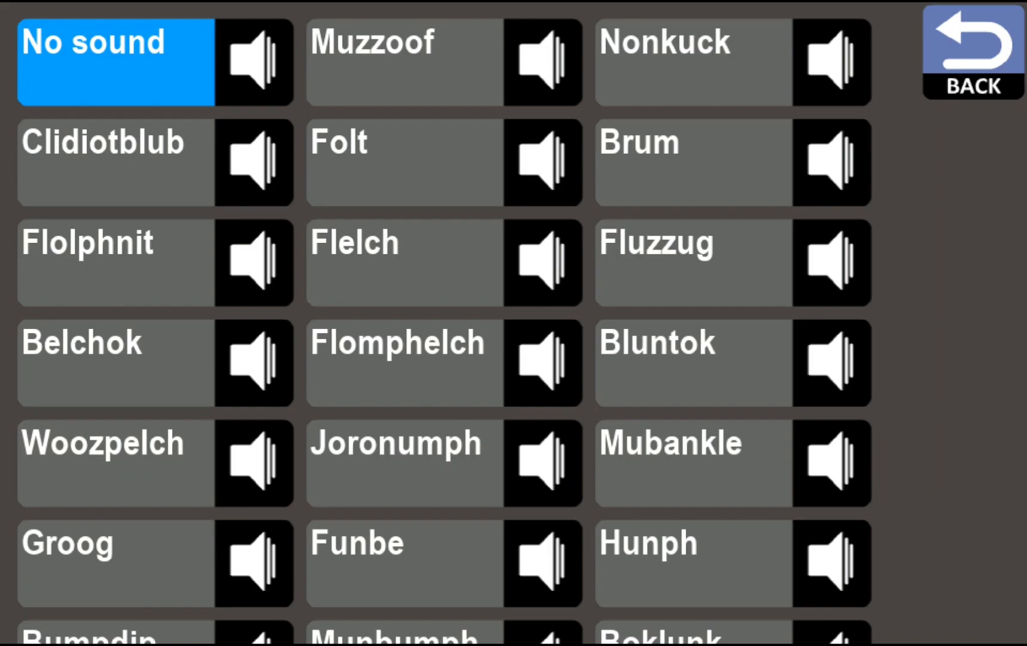
pyautogui.click(973, 50)
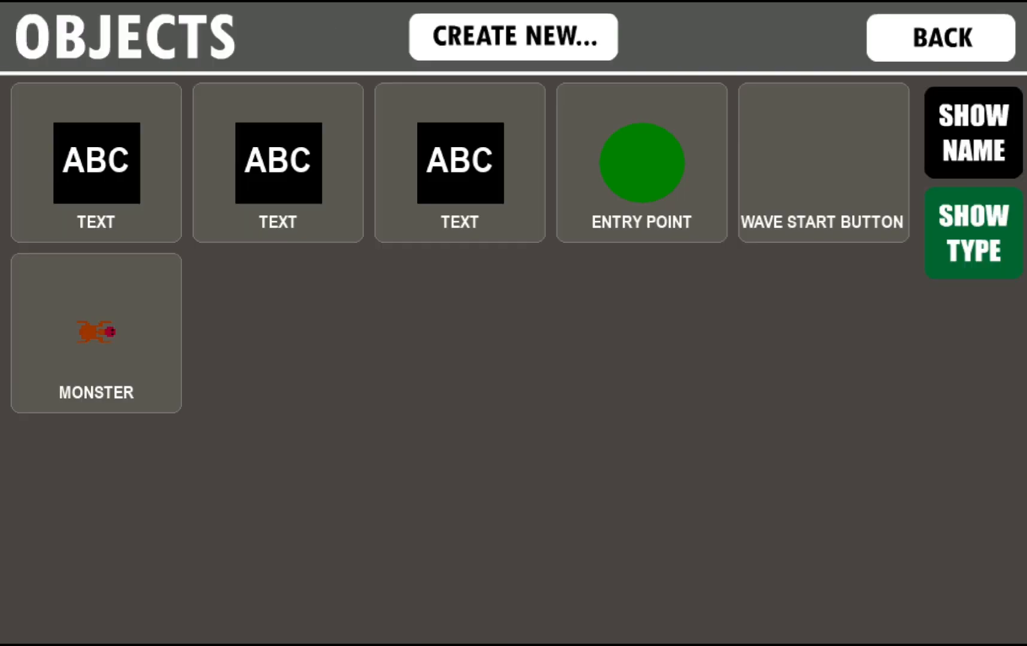
# - Create a Tower object, lower animation speed to 9, and draw a TINY dark-grey sprite
pyautogui.click(512, 36)
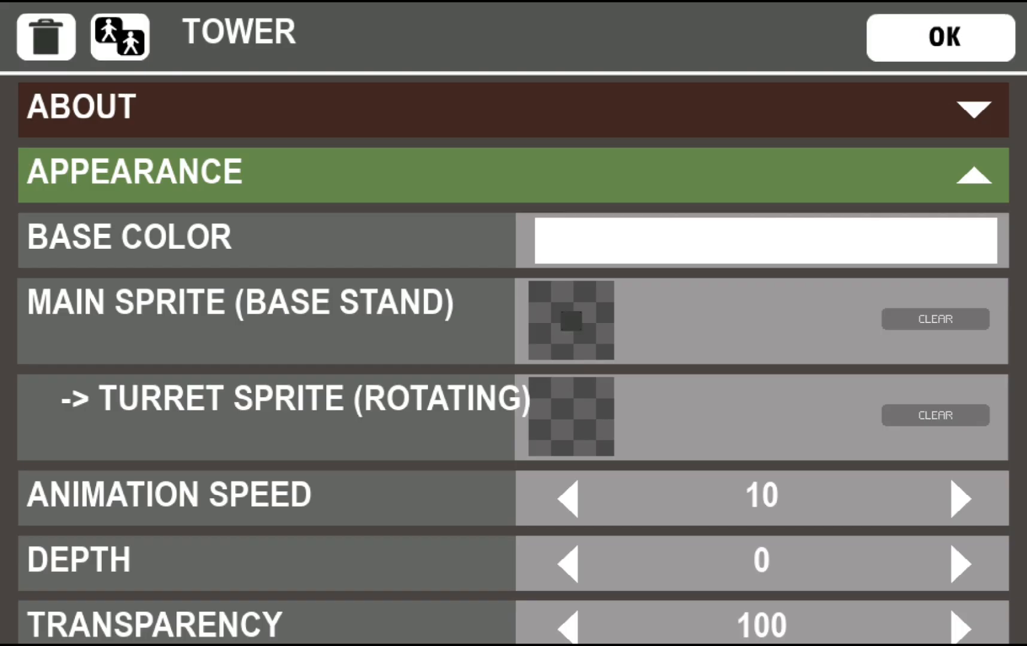
pyautogui.click(566, 499)
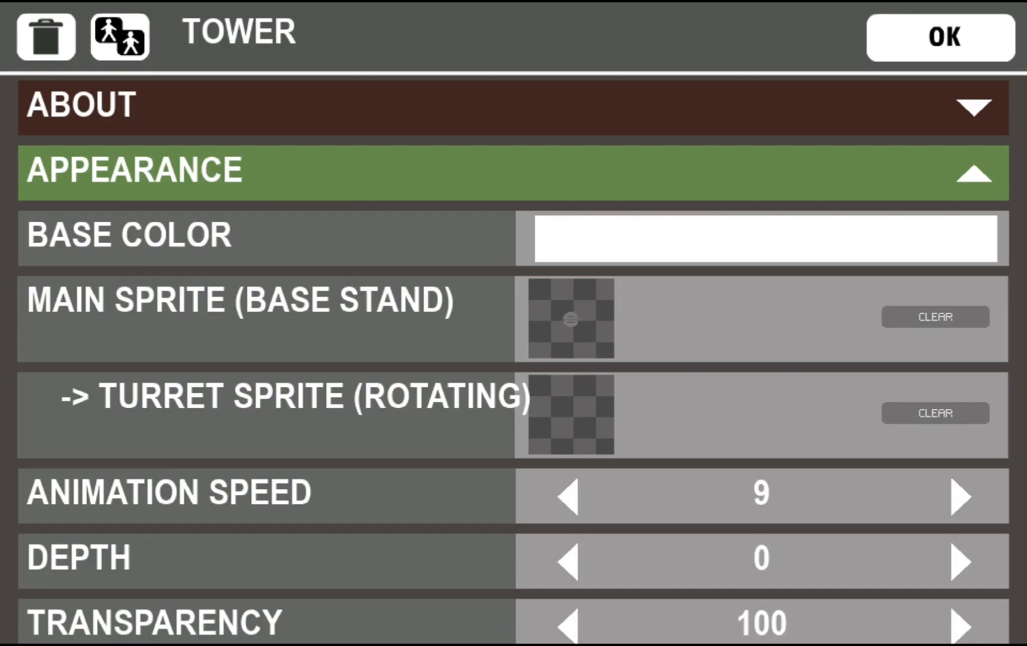
pyautogui.scroll(-3)
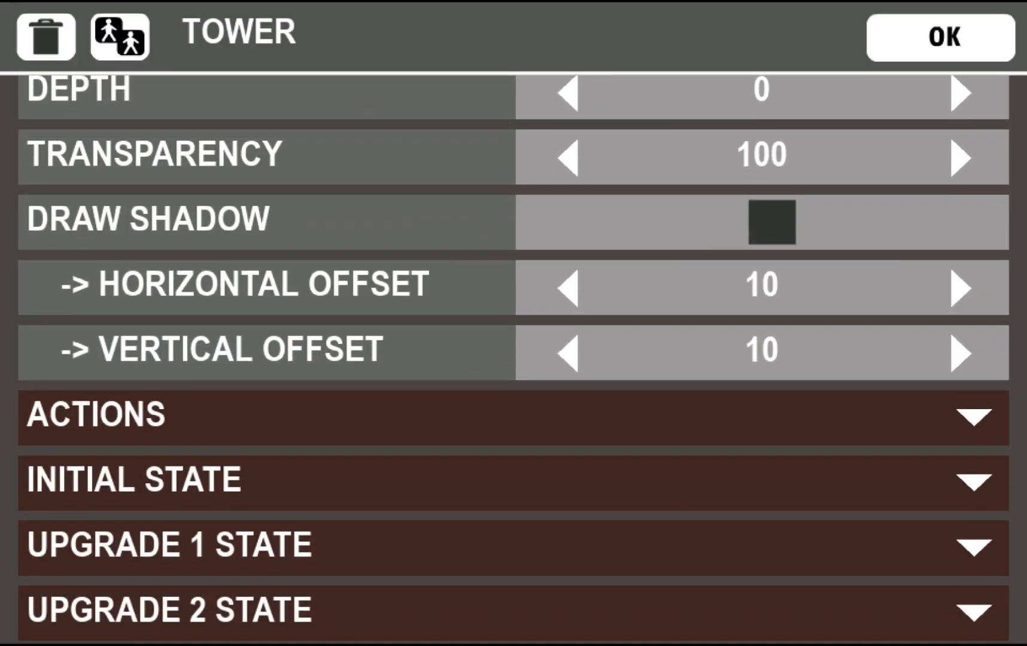
pyautogui.click(941, 36)
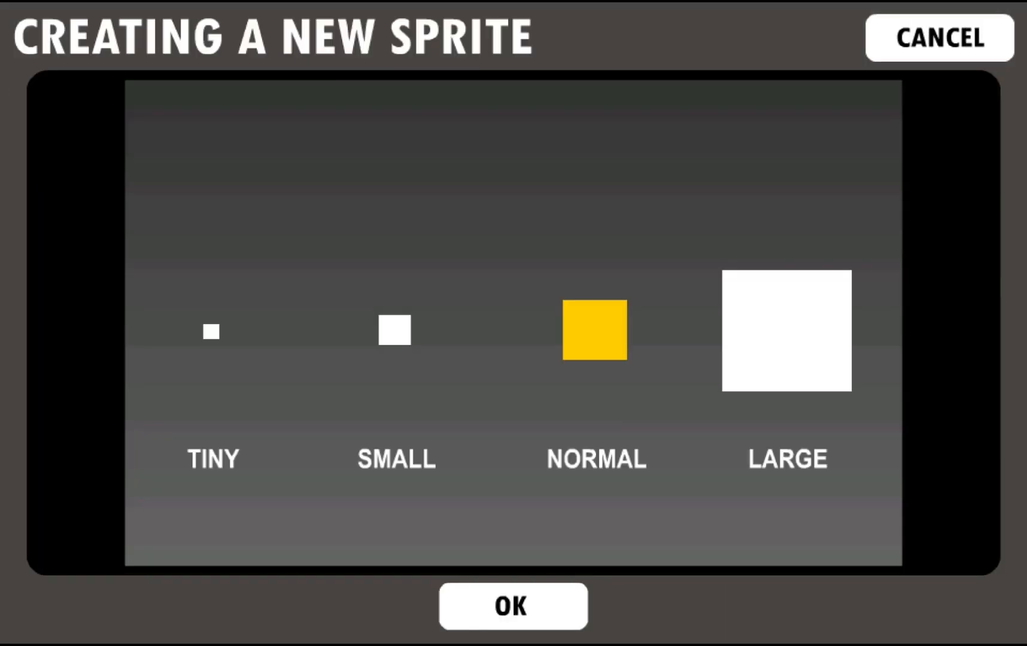
pyautogui.click(211, 331)
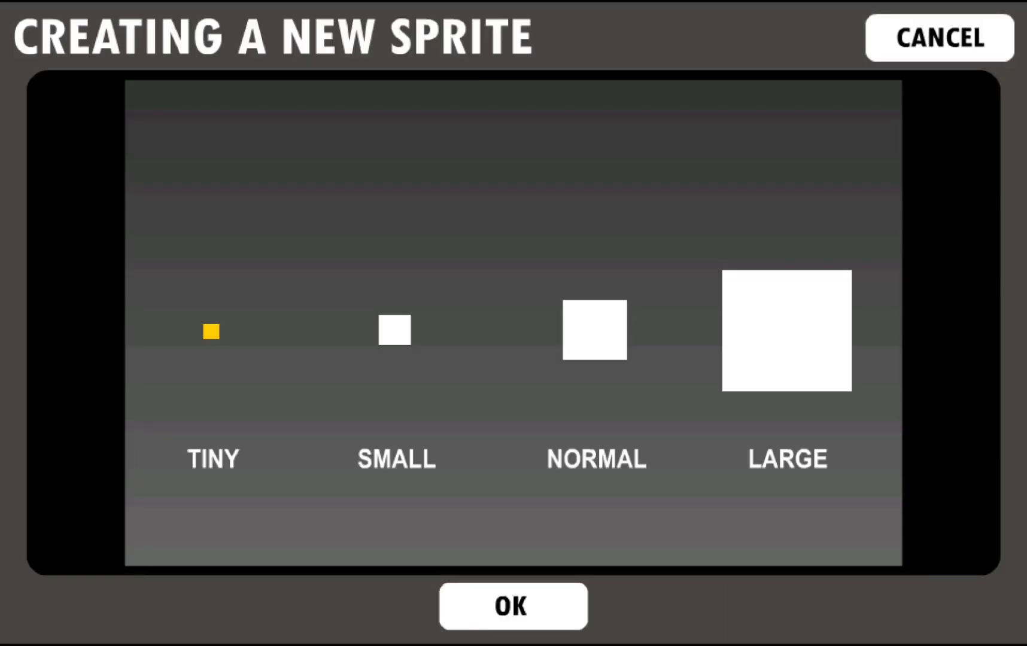
pyautogui.click(513, 606)
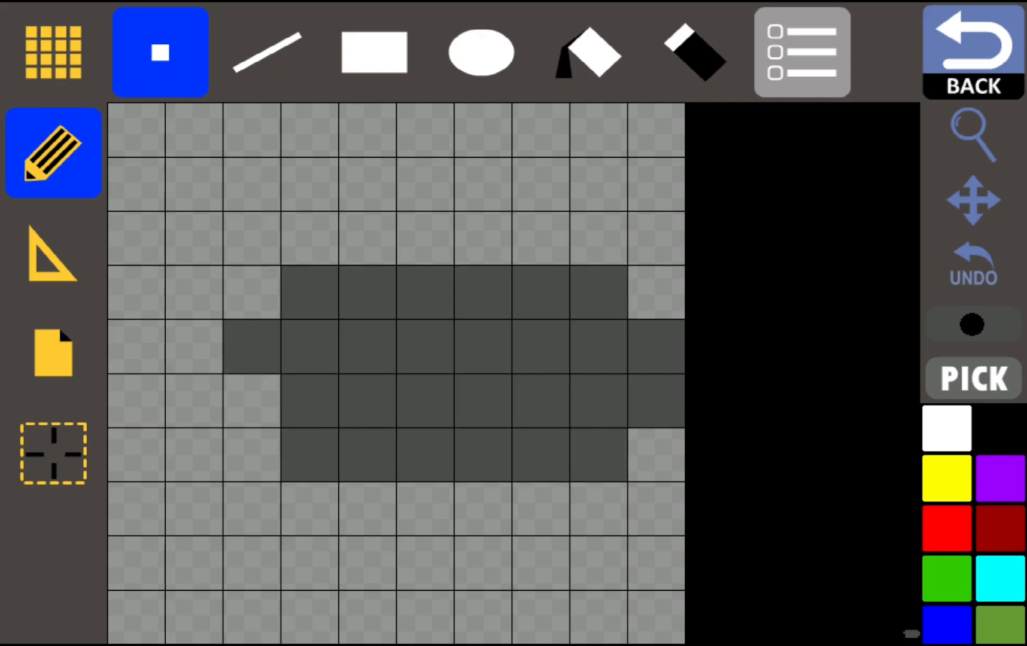
pyautogui.click(973, 53)
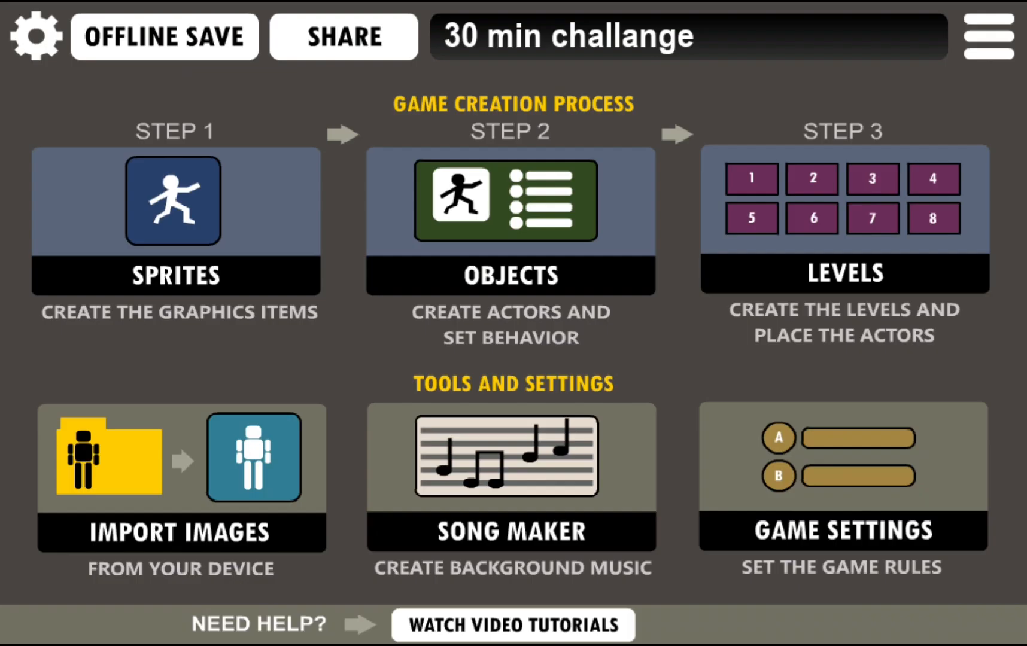
# - Give the tower cost 200, range 55, bullet speed 7, damage 45, reload 25
pyautogui.click(175, 223)
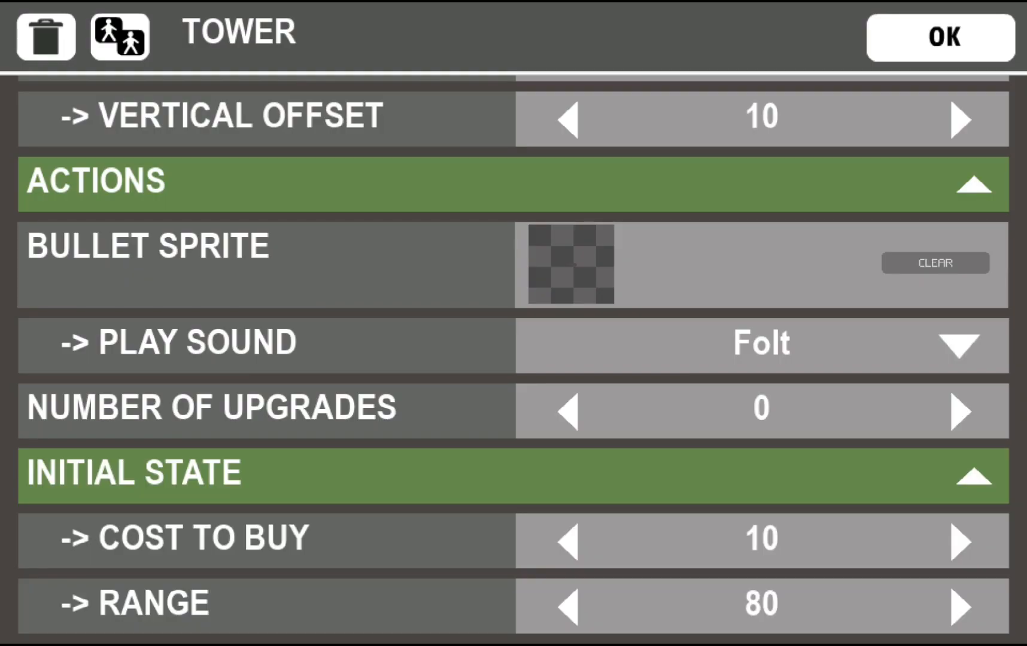
pyautogui.click(759, 538)
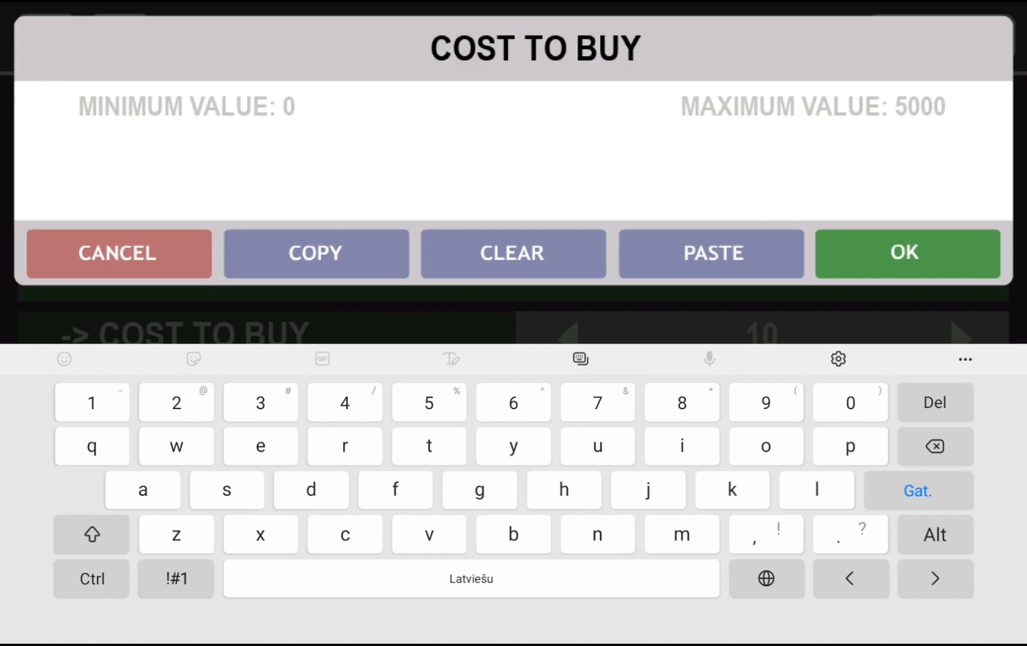
pyautogui.click(908, 254)
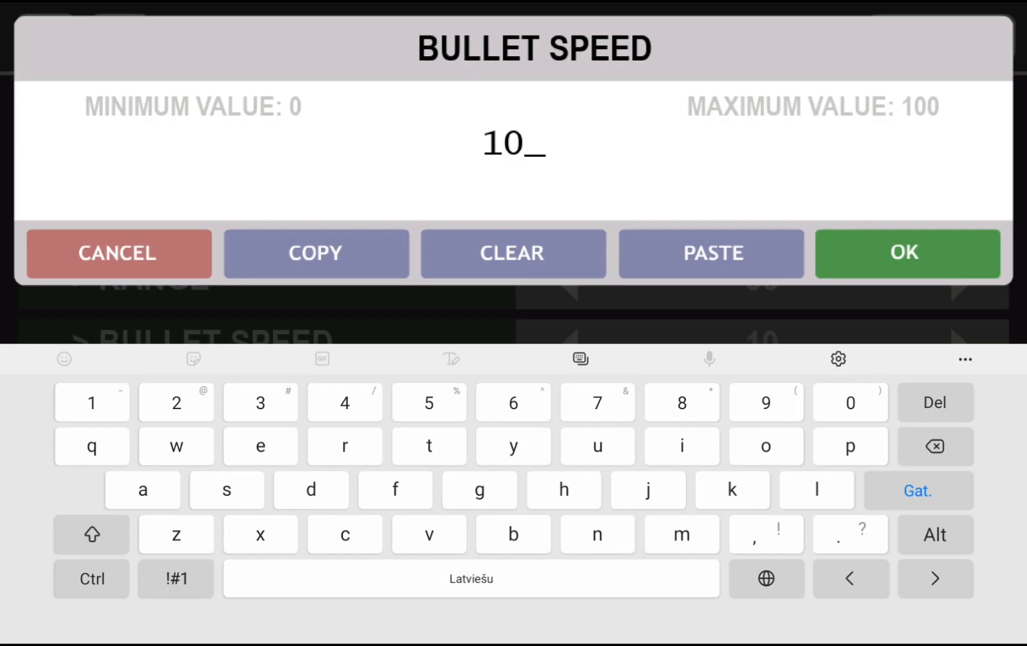
pyautogui.click(907, 254)
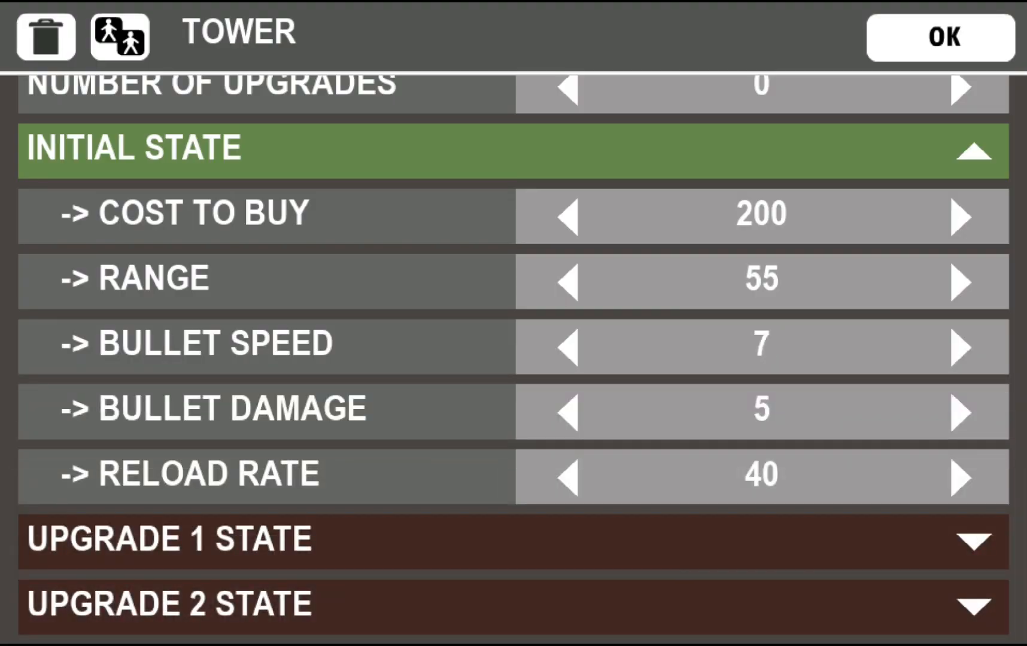
pyautogui.click(759, 412)
pyautogui.write('45')
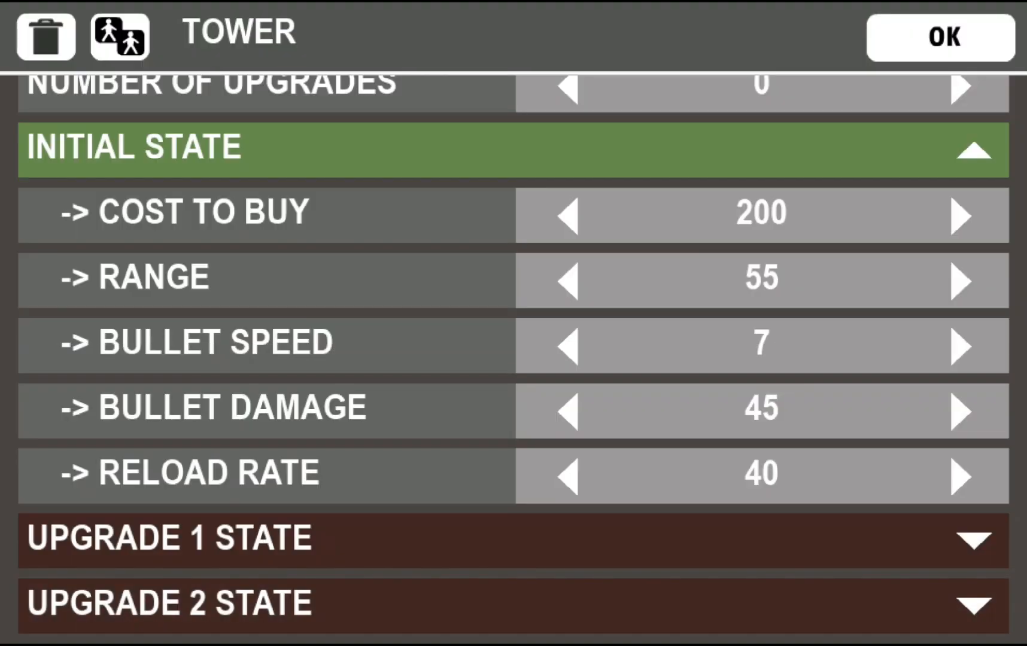
pyautogui.click(759, 474)
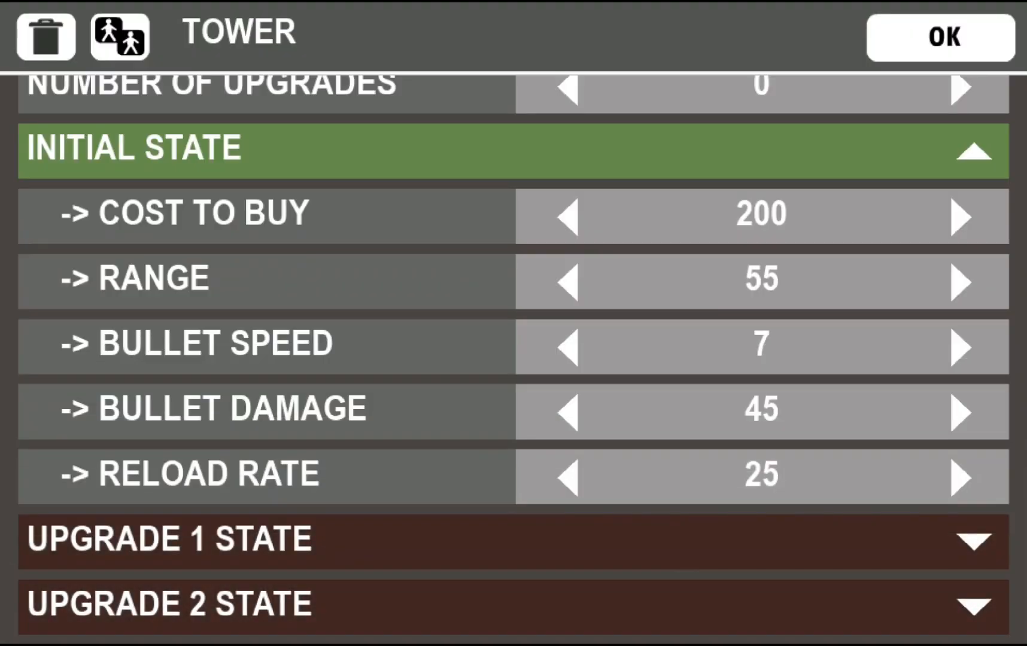
pyautogui.click(939, 36)
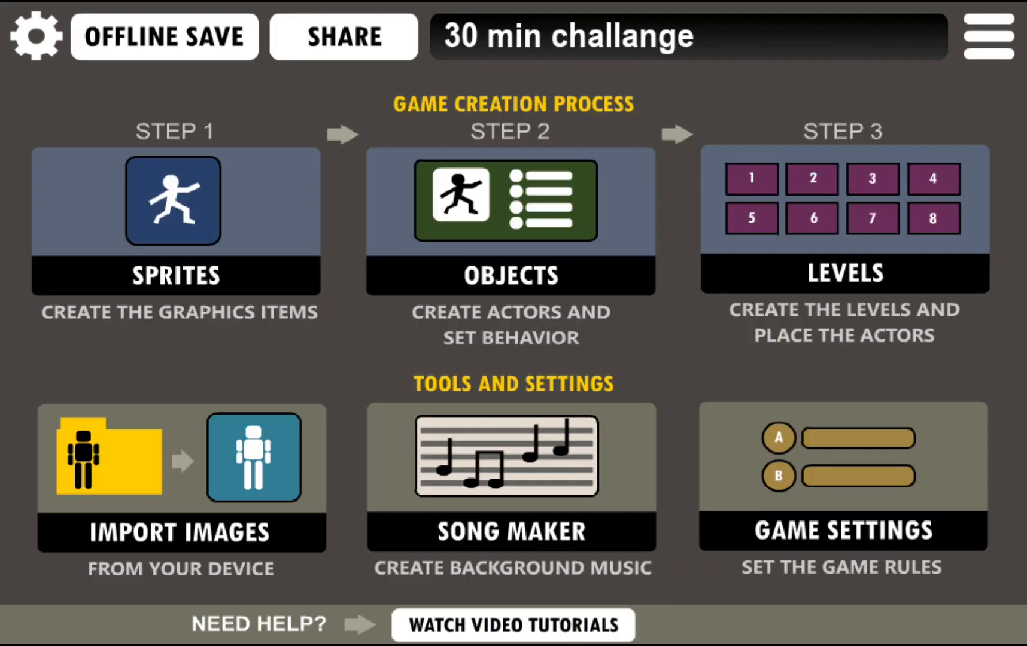
# - Draw the 200 price-tag sprite over a grey cannon, fill its areas, and save it
pyautogui.click(174, 222)
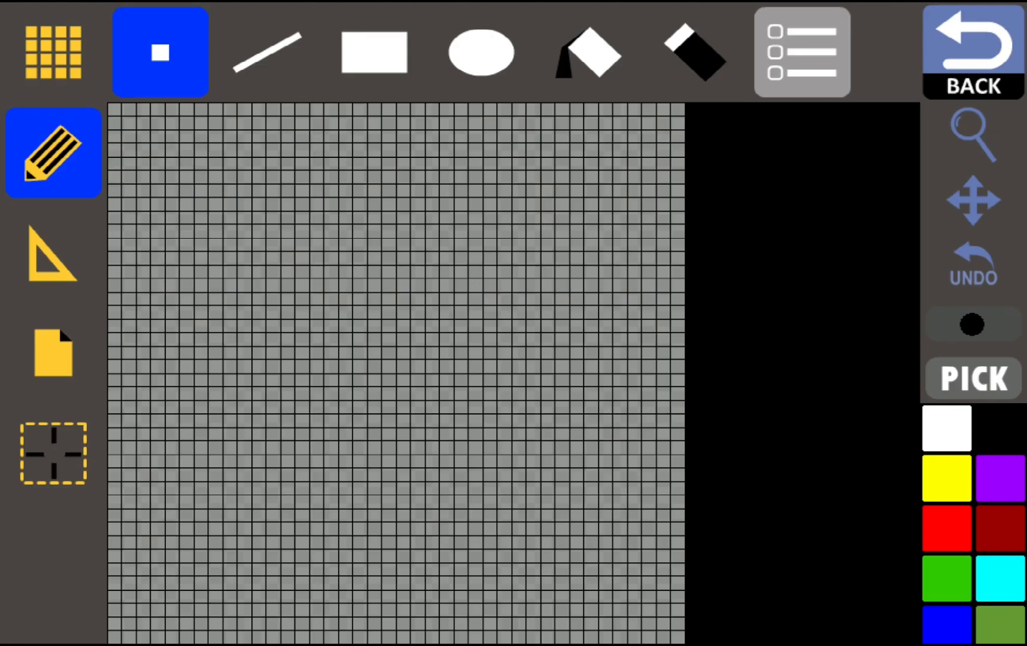
pyautogui.click(1001, 428)
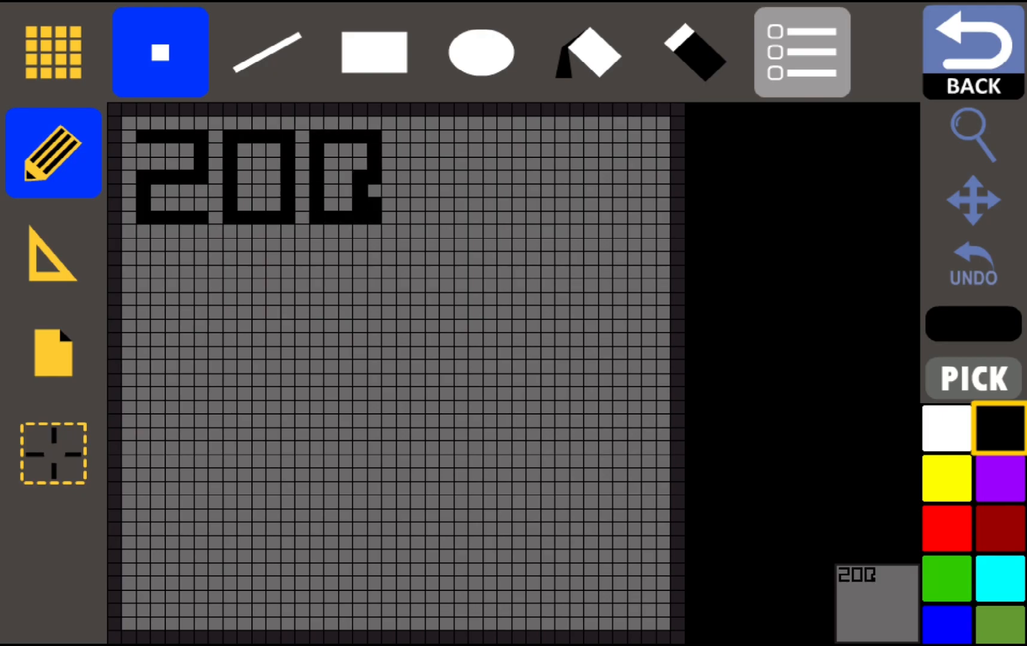
pyautogui.click(588, 51)
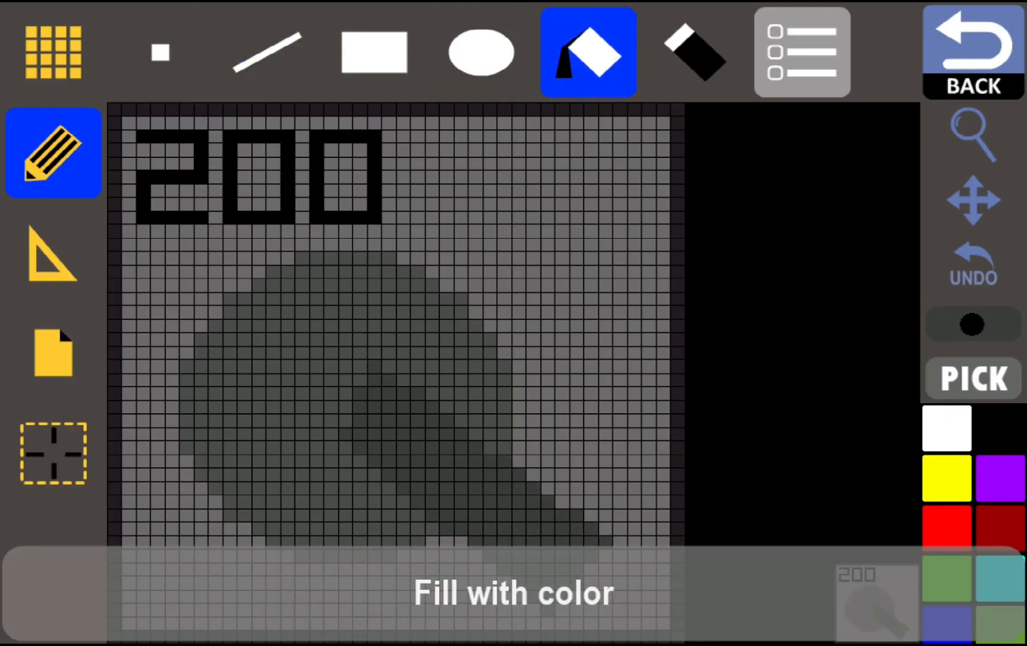
pyautogui.click(972, 51)
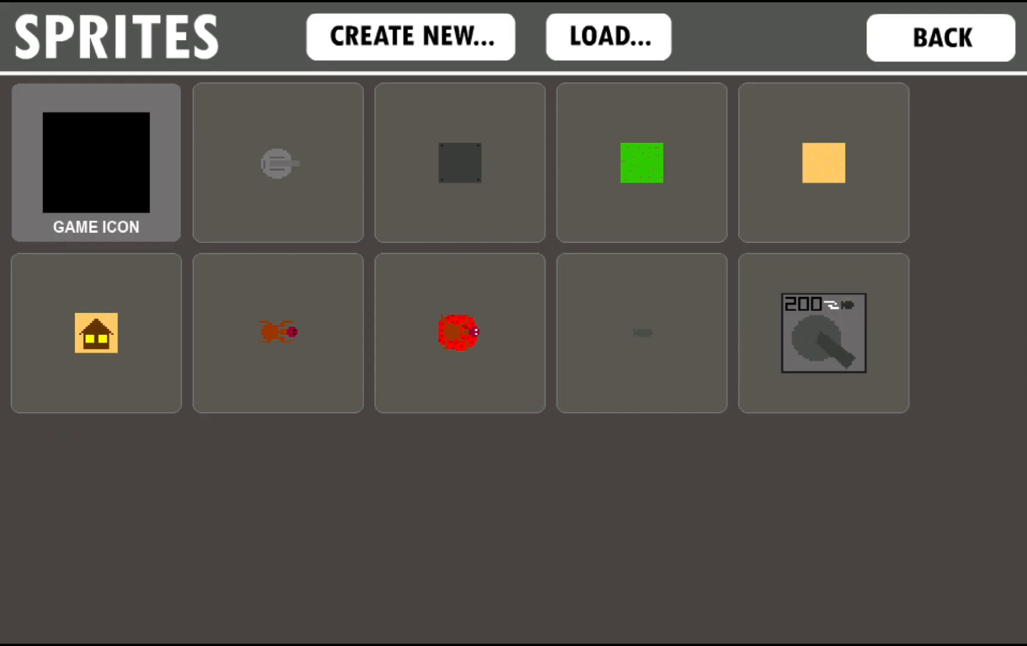
# - Create a new NORMAL-size sprite and move on to Level 1's settings
pyautogui.click(410, 36)
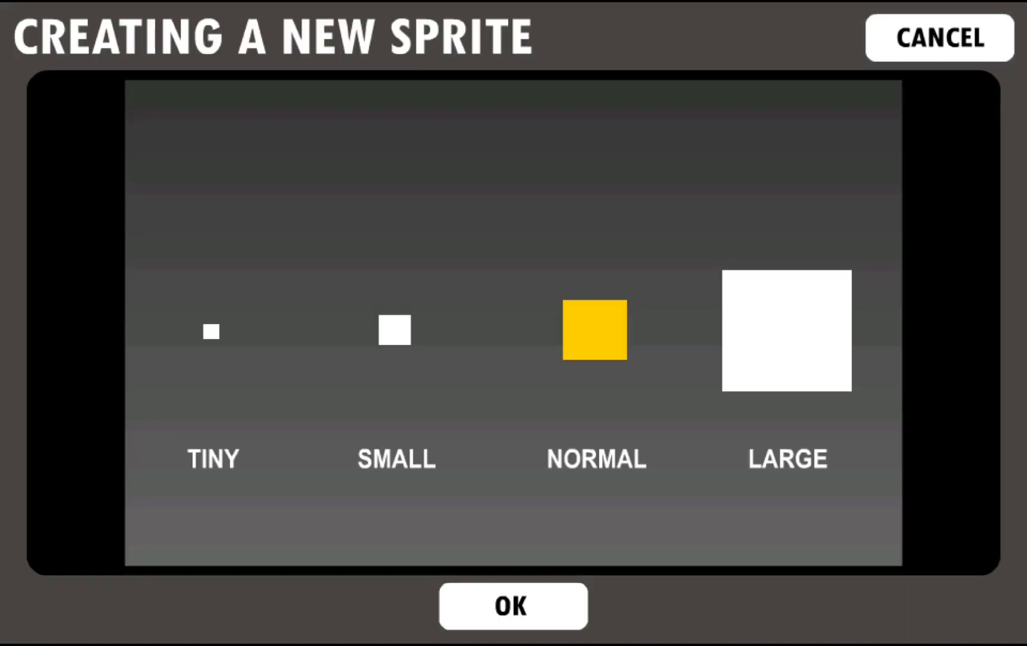
pyautogui.click(513, 606)
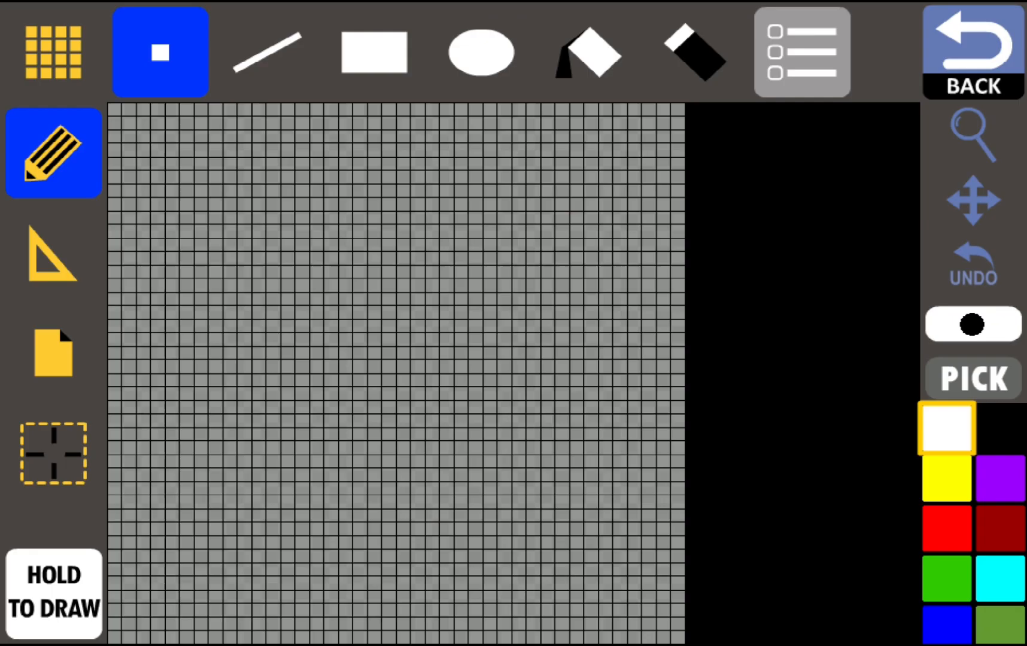
pyautogui.click(973, 51)
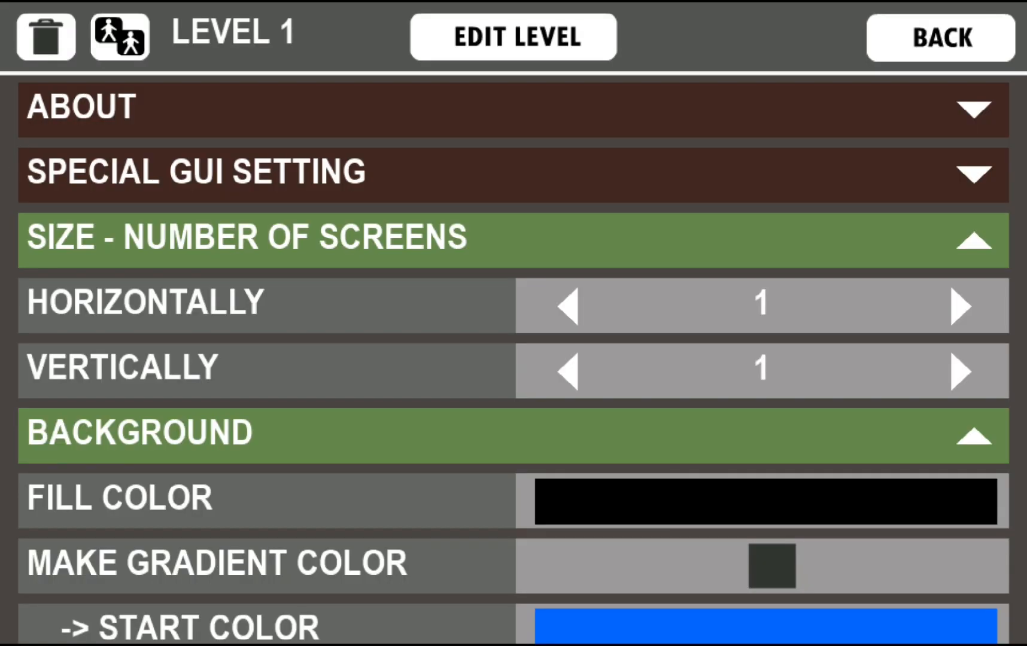
# - Open Level 1 for editing, return to Levels, and reopen Level 1's map
pyautogui.click(512, 35)
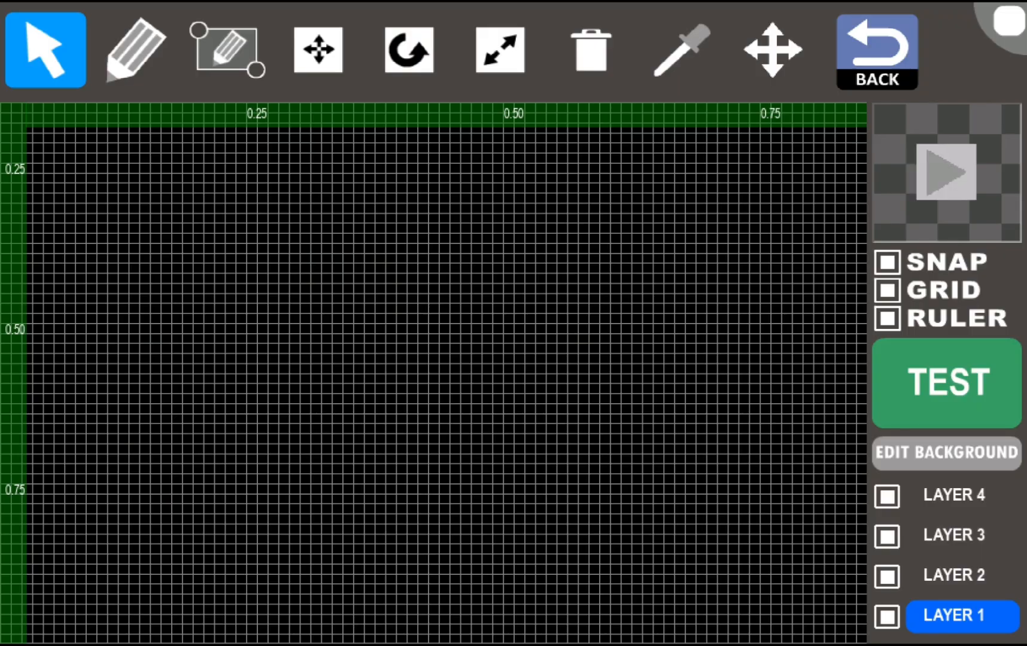
pyautogui.click(877, 51)
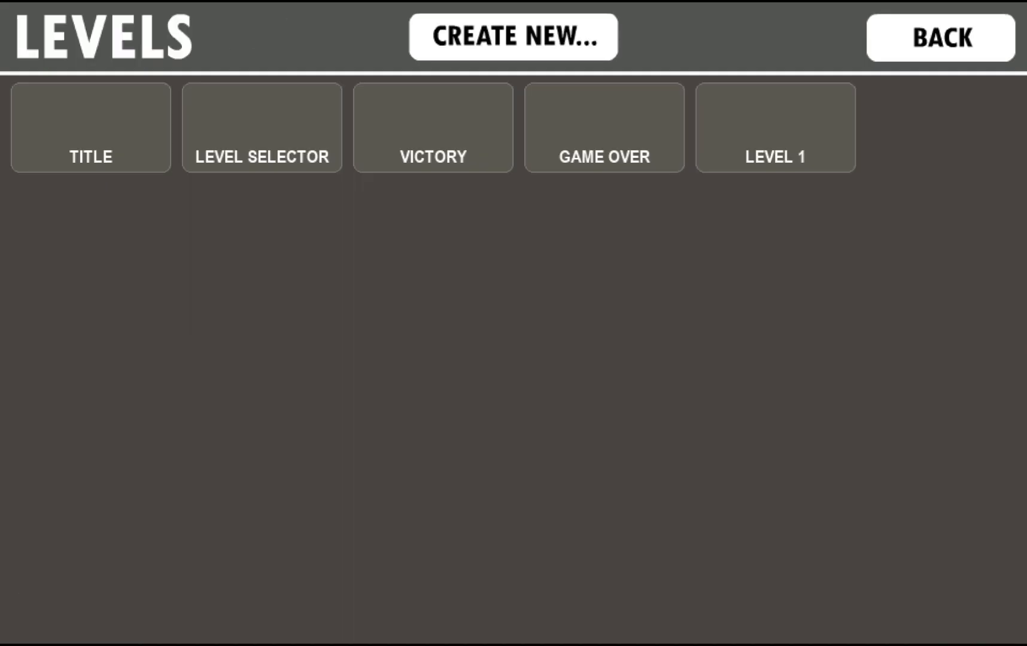
pyautogui.click(775, 127)
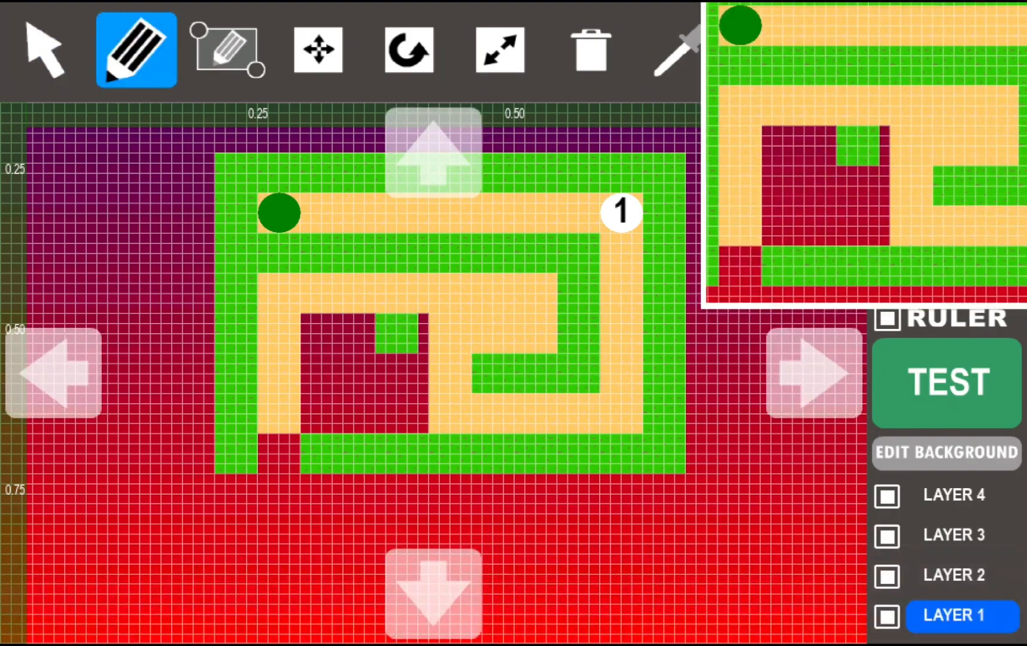
# - Confirm the 200 buy-tower and red score counter settings on Level 1, then leave the map
pyautogui.click(44, 49)
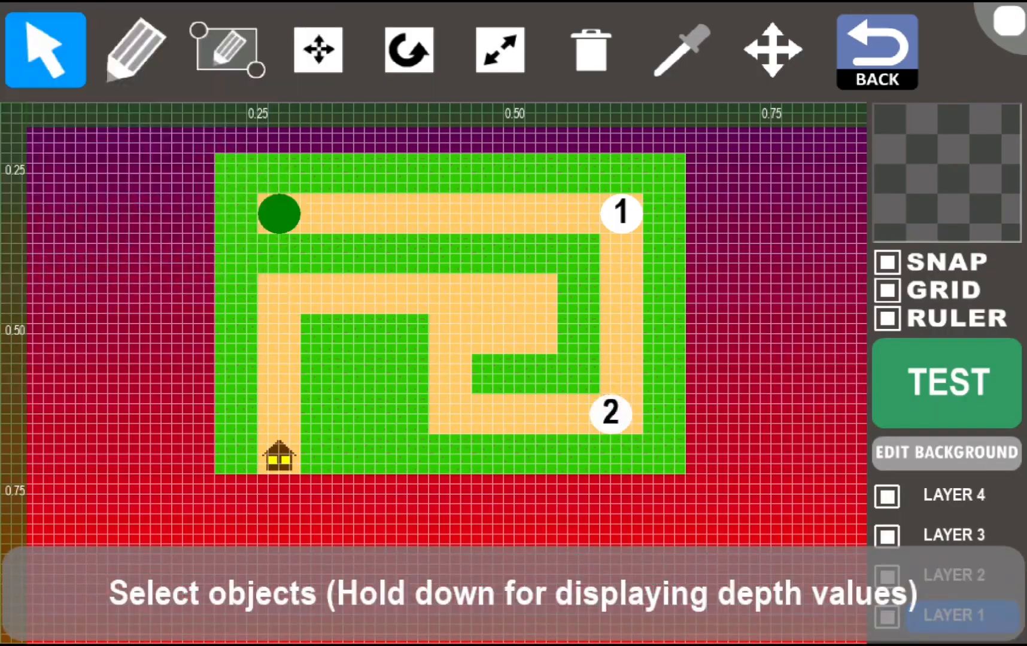
pyautogui.click(135, 49)
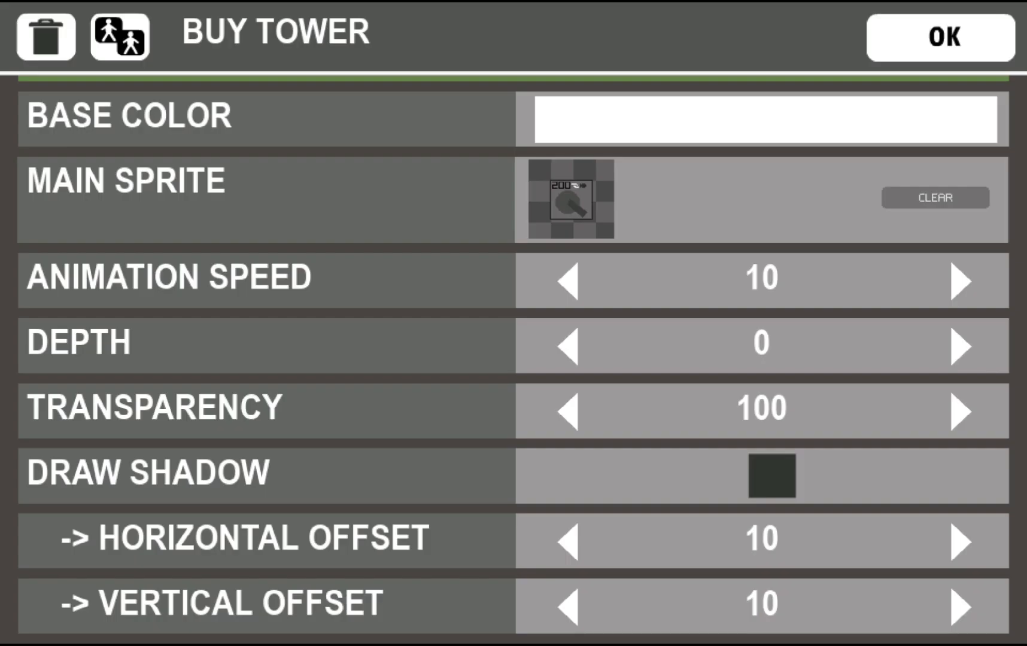
pyautogui.click(939, 36)
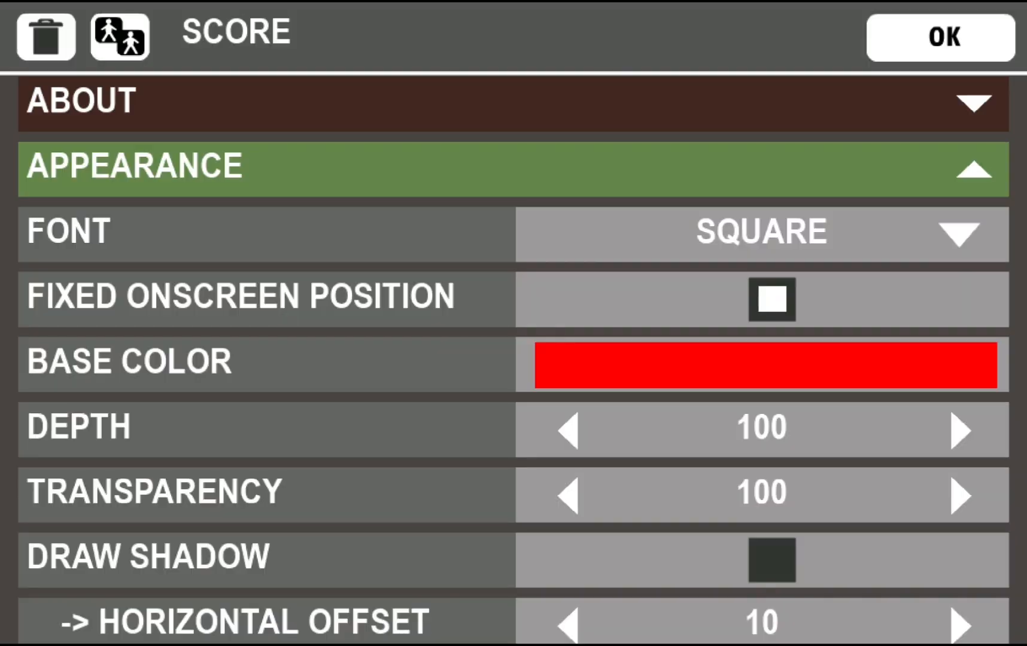
pyautogui.click(939, 36)
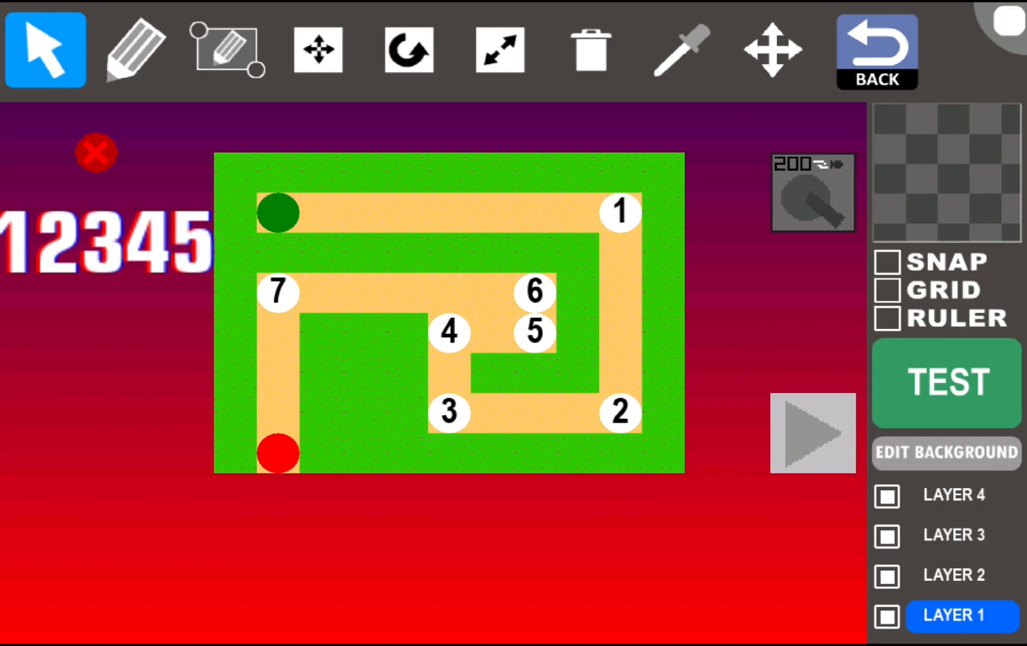
pyautogui.click(945, 383)
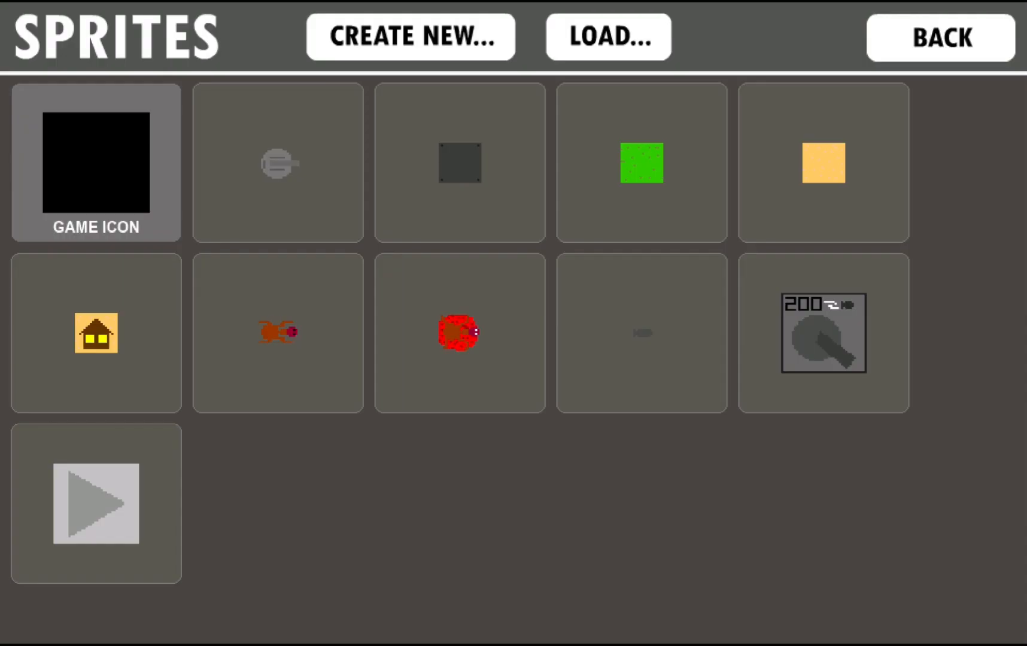
# - Draw a small green turret sprite and an orange segmented monster with eyes
pyautogui.click(409, 36)
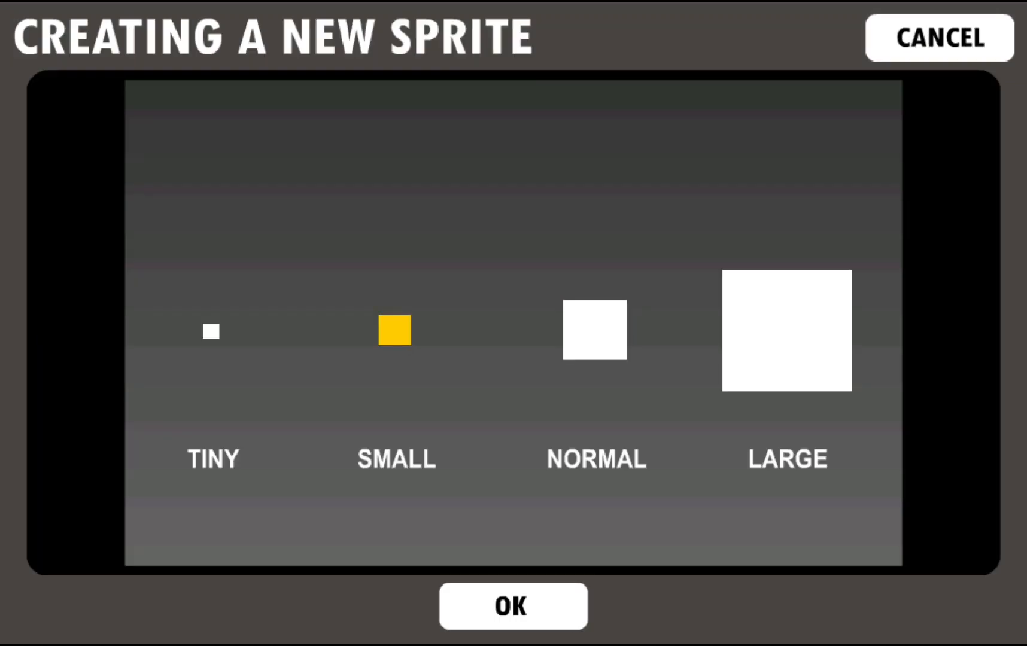
pyautogui.click(513, 605)
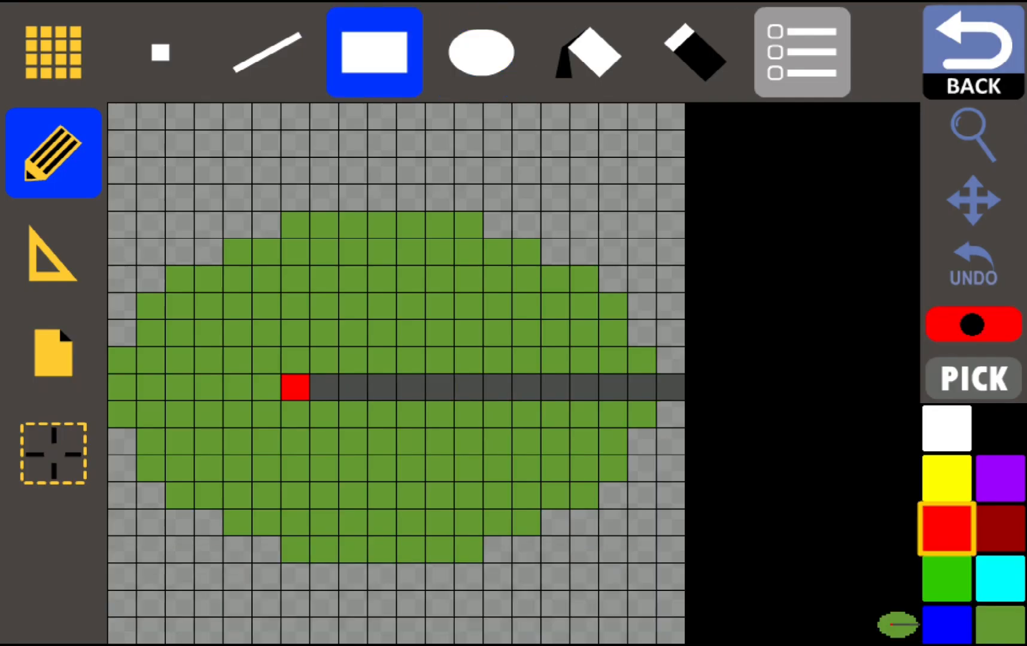
pyautogui.click(159, 52)
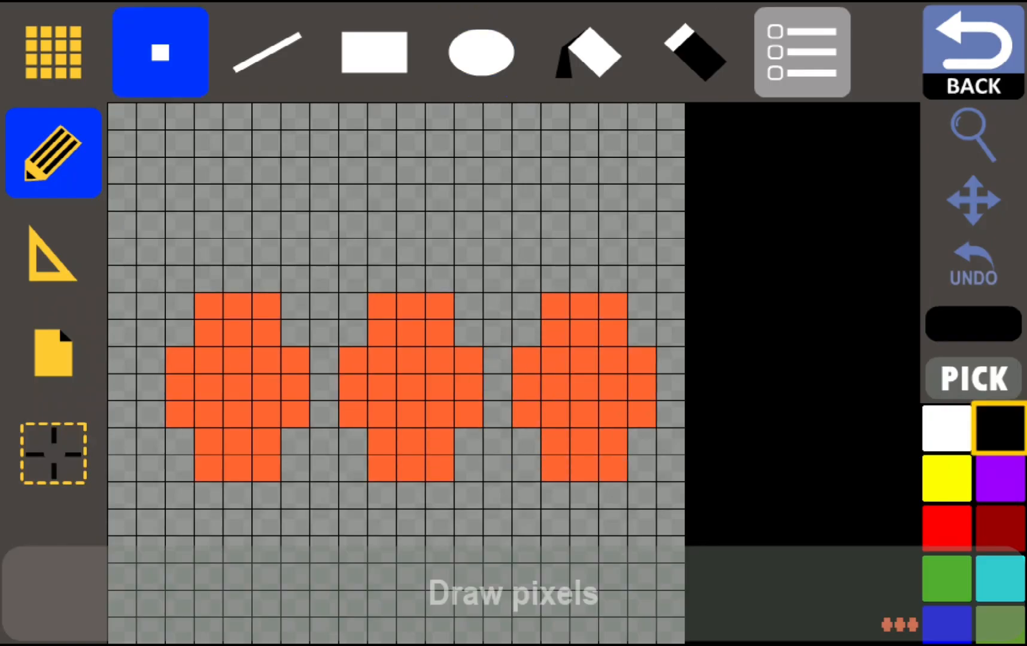
pyautogui.click(480, 52)
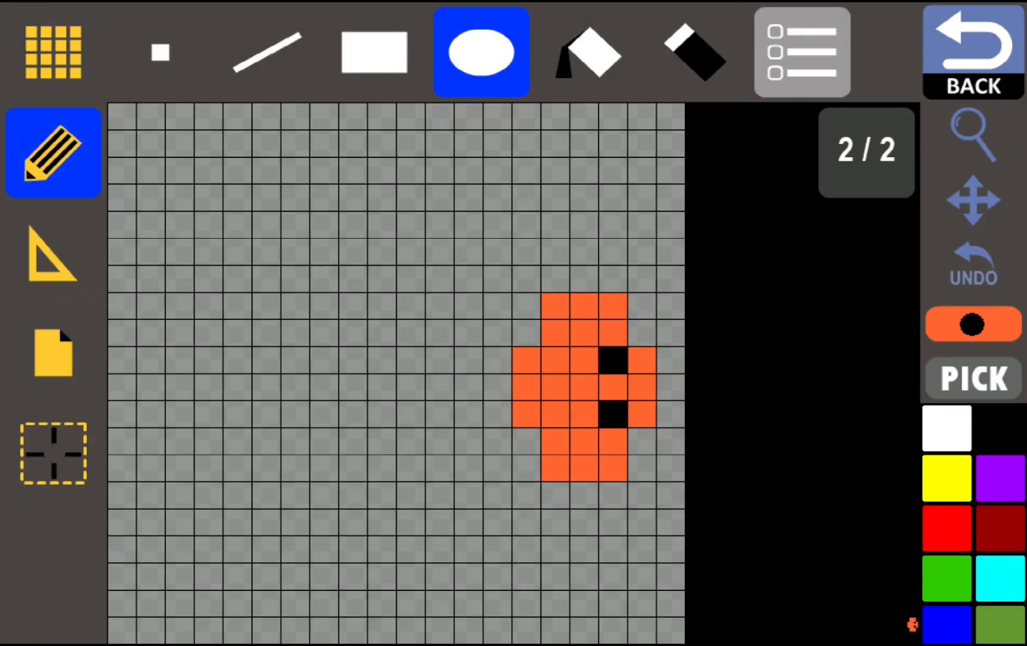
pyautogui.click(159, 52)
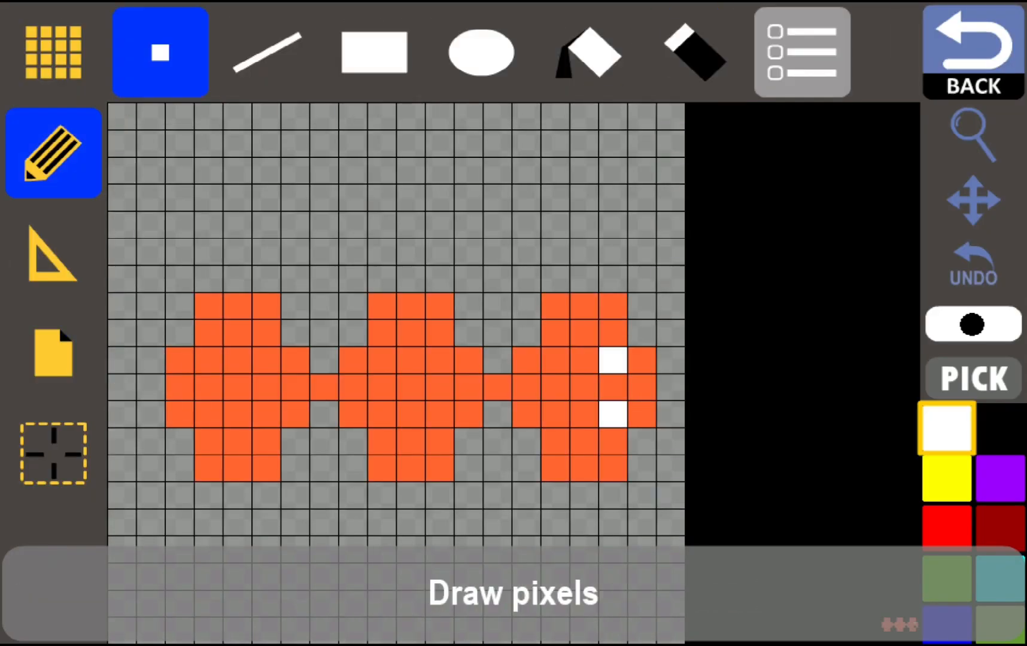
pyautogui.click(695, 51)
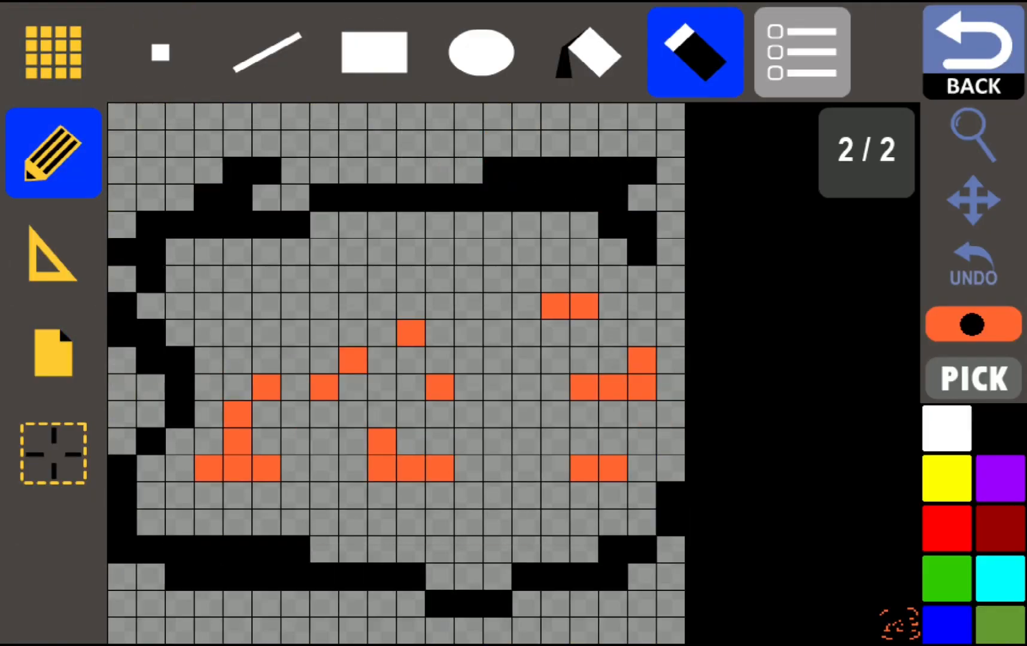
# - Draw the 500-cost buy-tower button sprite
pyautogui.click(53, 353)
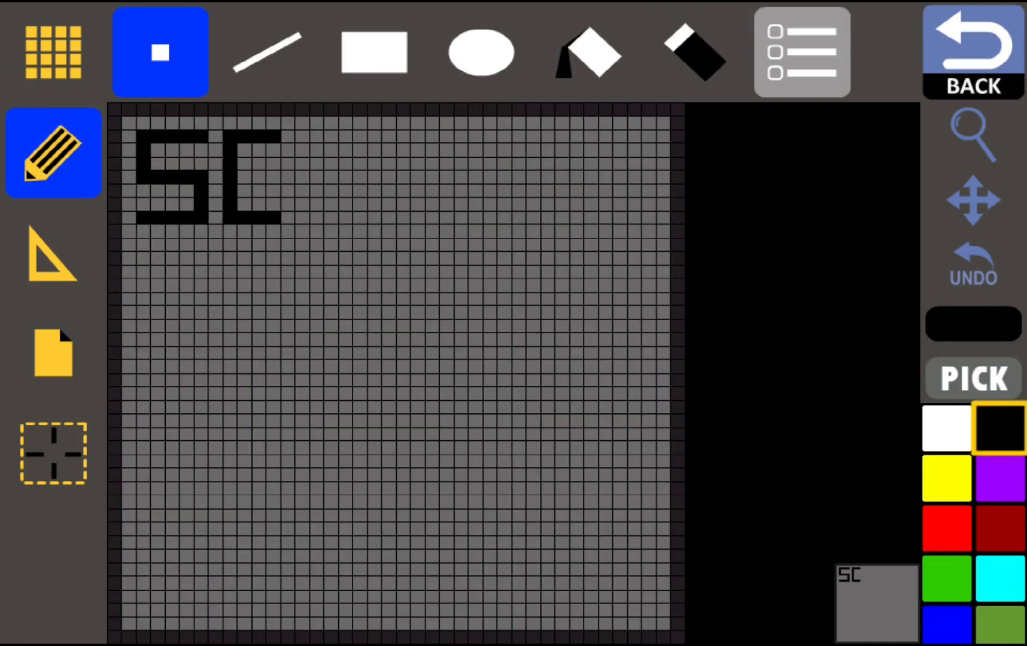
pyautogui.click(588, 52)
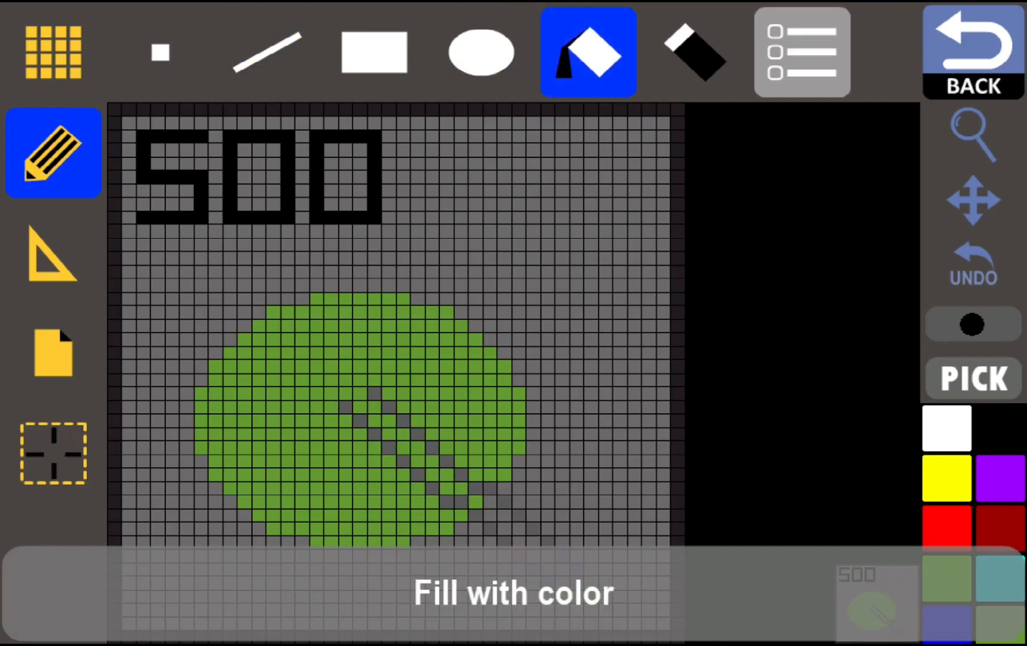
pyautogui.click(374, 52)
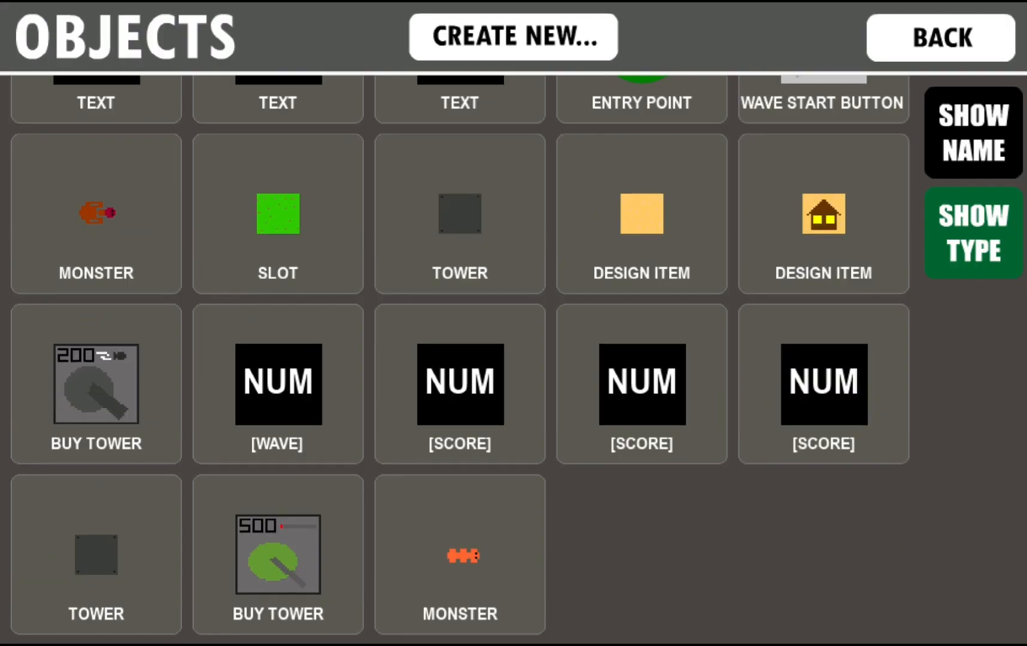
# - In the entry point's WAVES section, enter a wave's monster count in the AMOUNT dialog
pyautogui.click(939, 37)
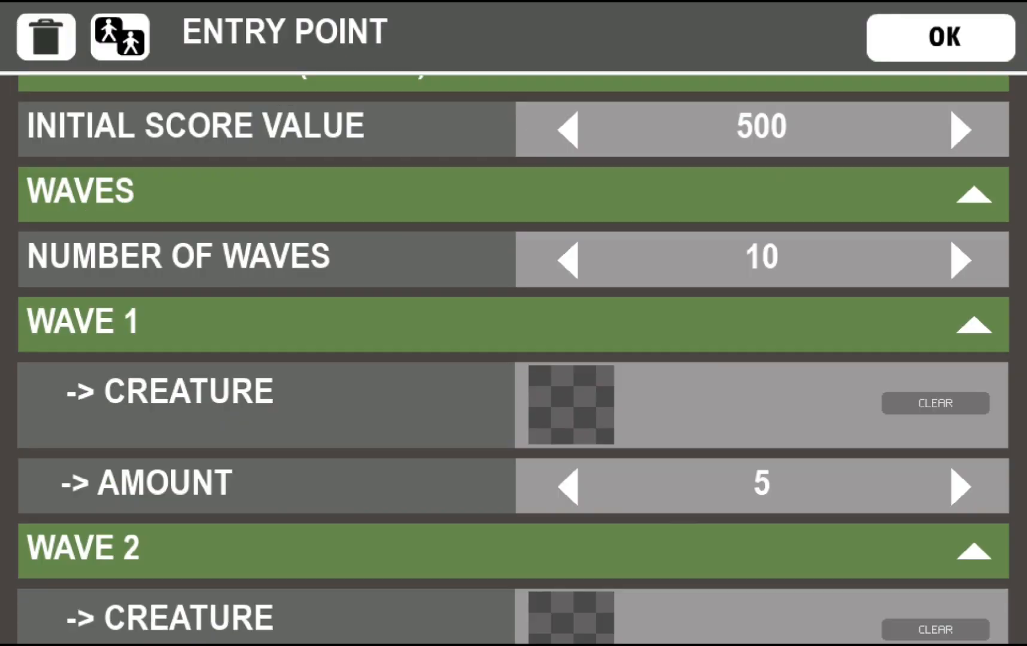
pyautogui.scroll(-3)
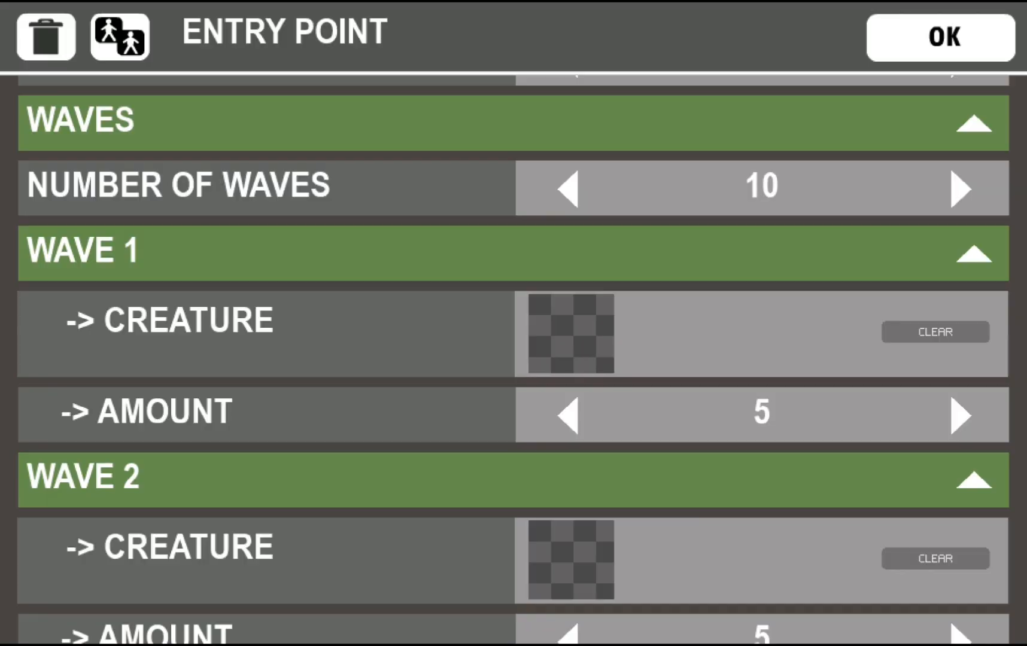
pyautogui.click(759, 414)
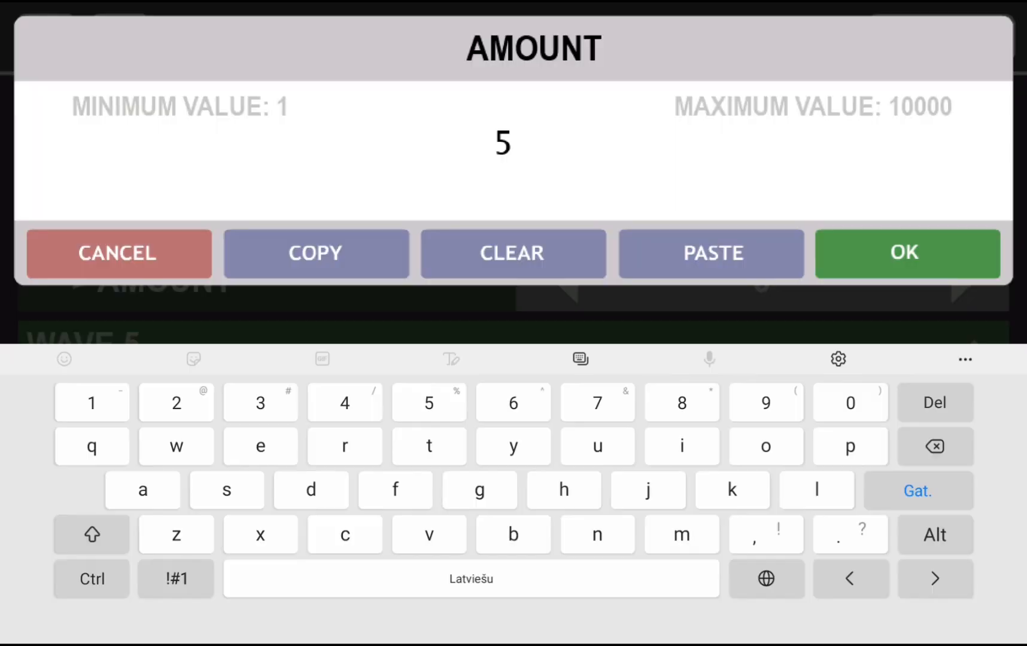
pyautogui.click(513, 254)
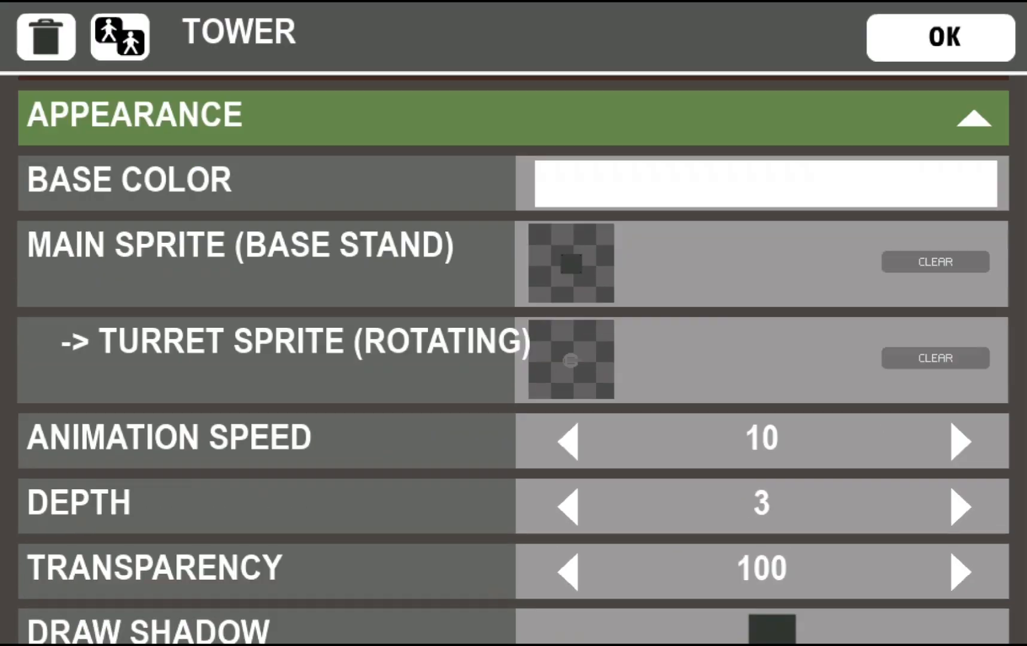
# - Draw a yellow square on an orange fill as the sell button, then launch TEST
pyautogui.click(941, 36)
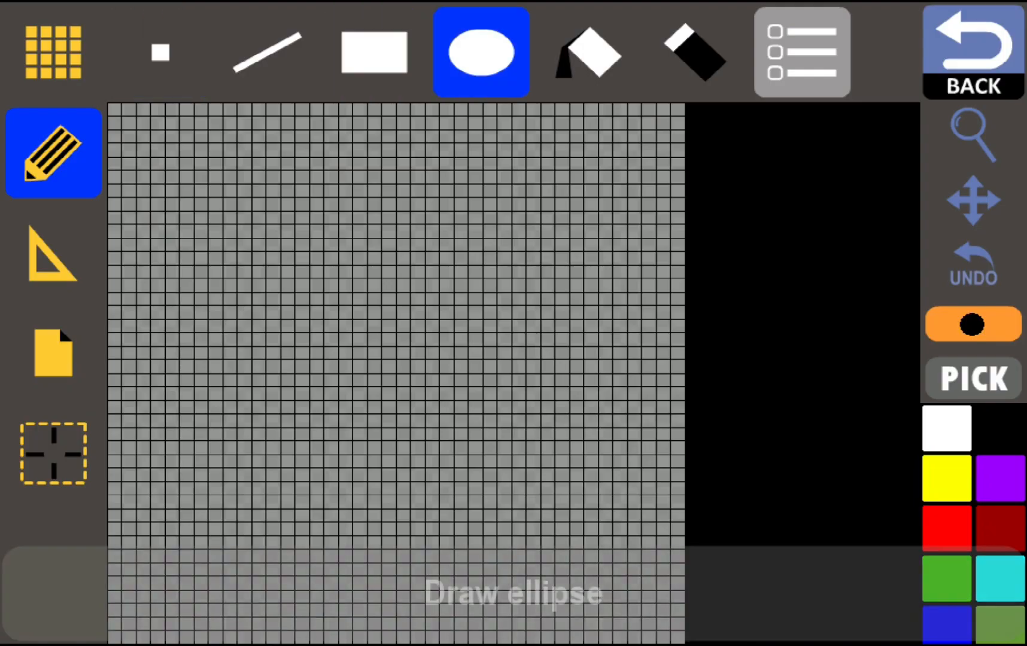
pyautogui.click(588, 51)
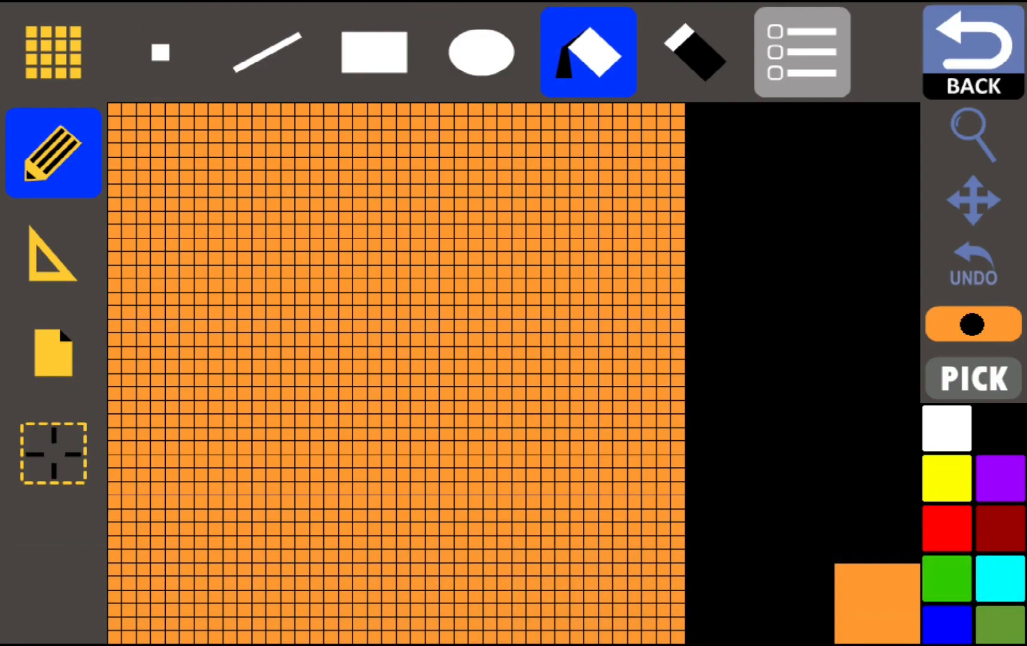
pyautogui.click(374, 51)
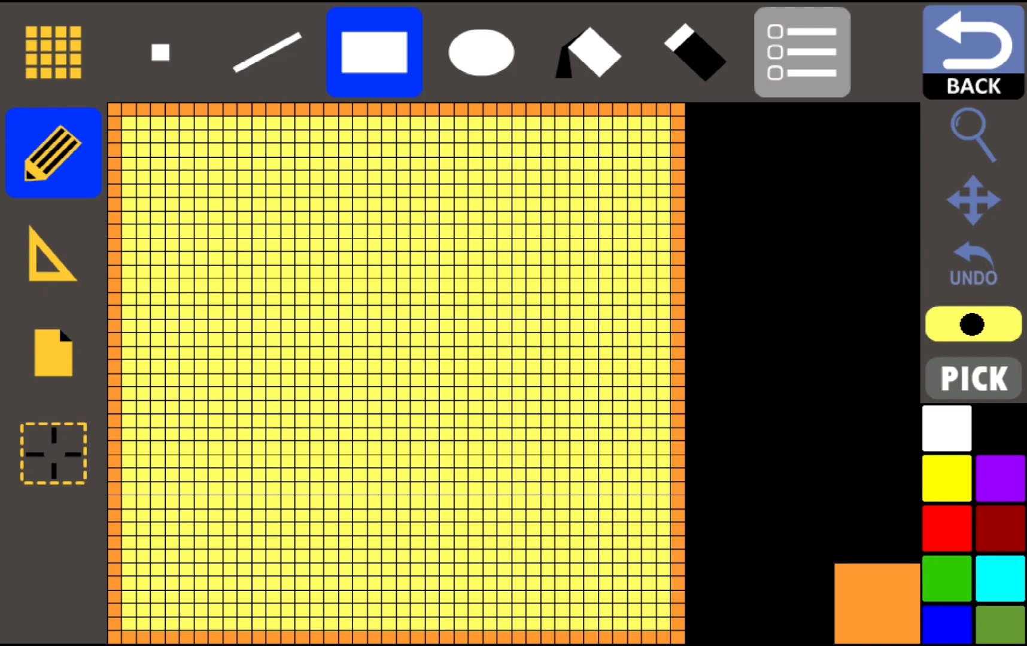
pyautogui.click(266, 51)
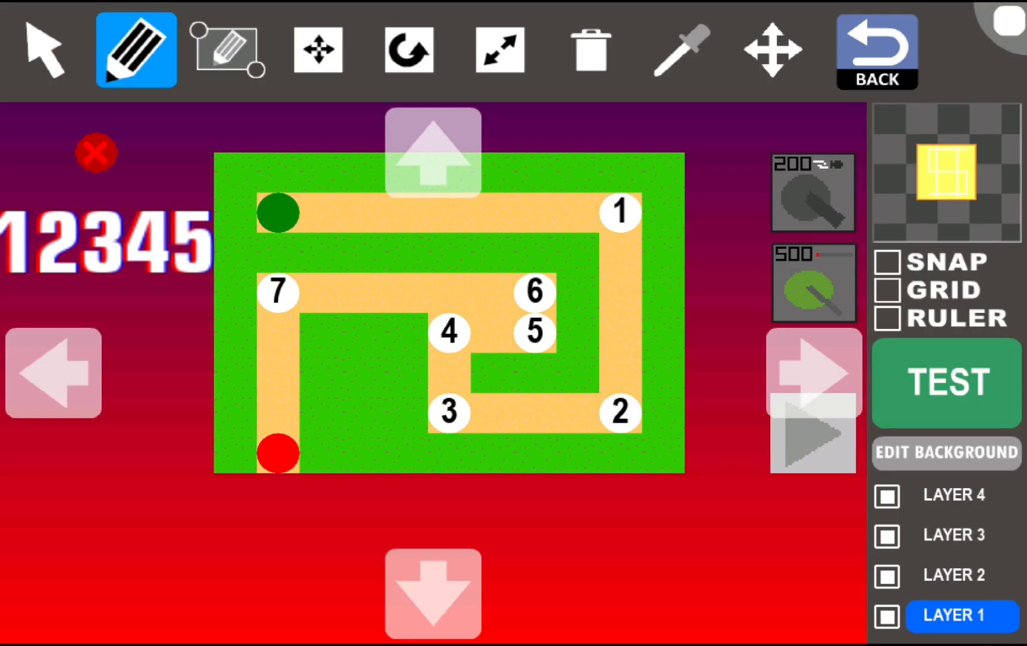
pyautogui.click(944, 382)
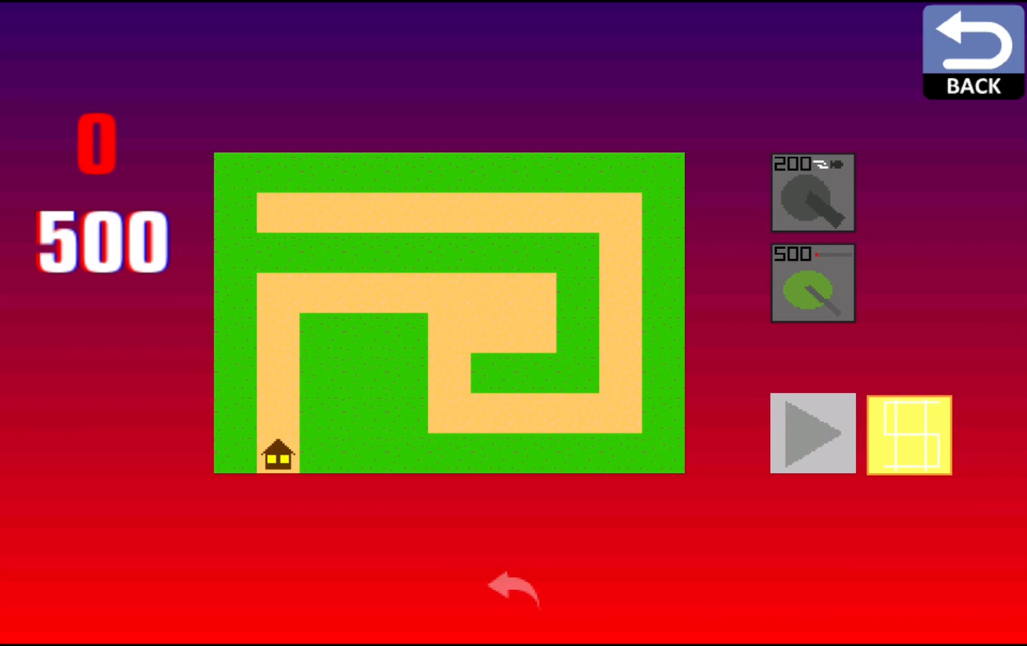
# - Build a 200-cost grey turret beside the path and send the first wave
pyautogui.click(370, 255)
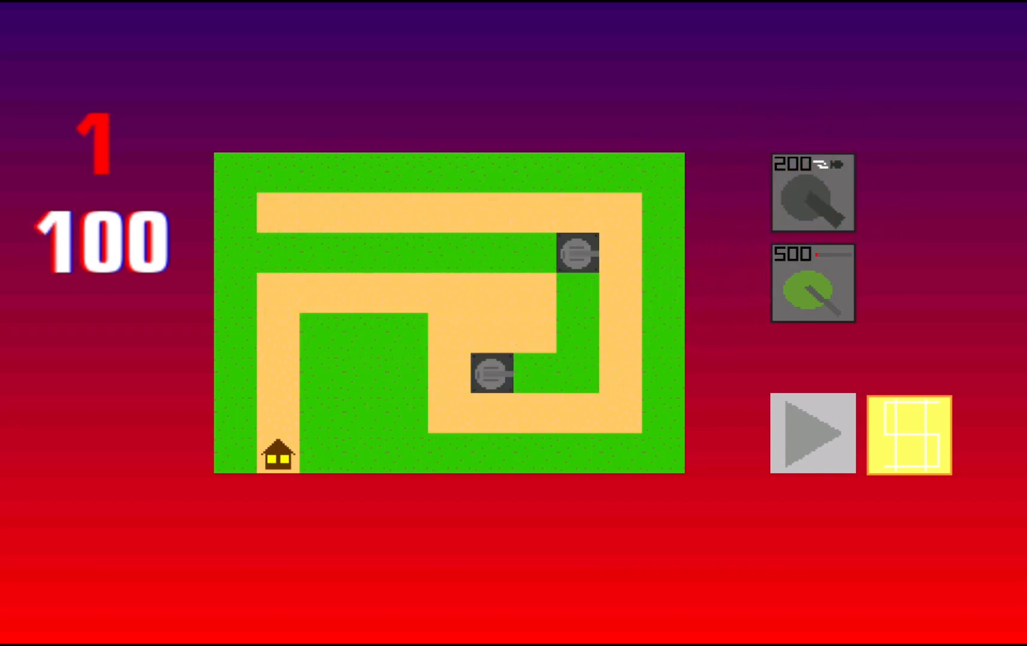
pyautogui.click(812, 434)
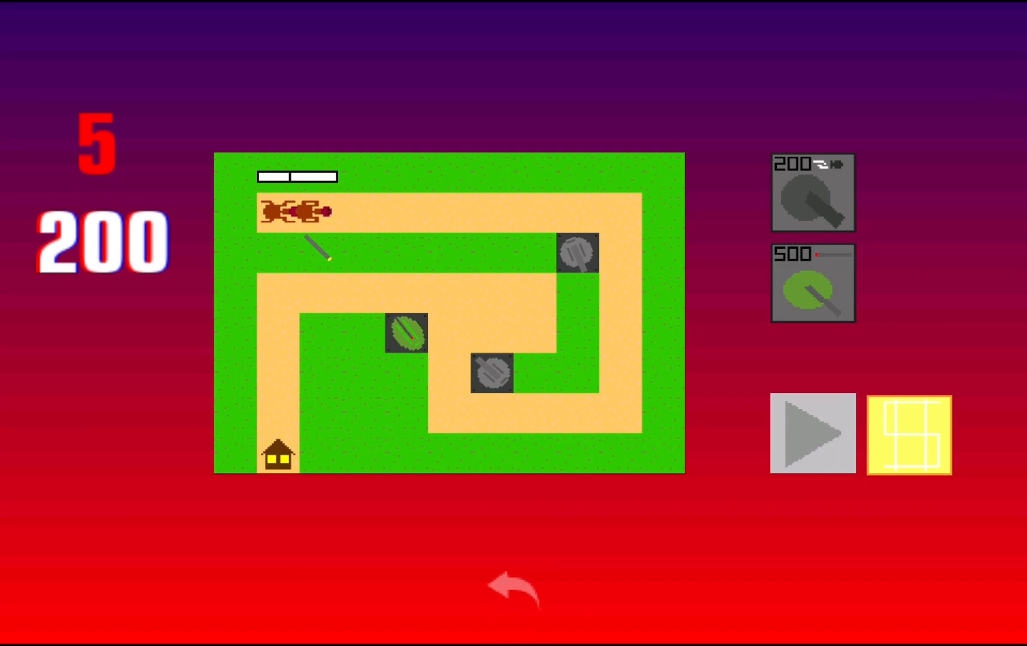
# - Add more towers along the path through wave 10, then exit the test run
pyautogui.click(812, 435)
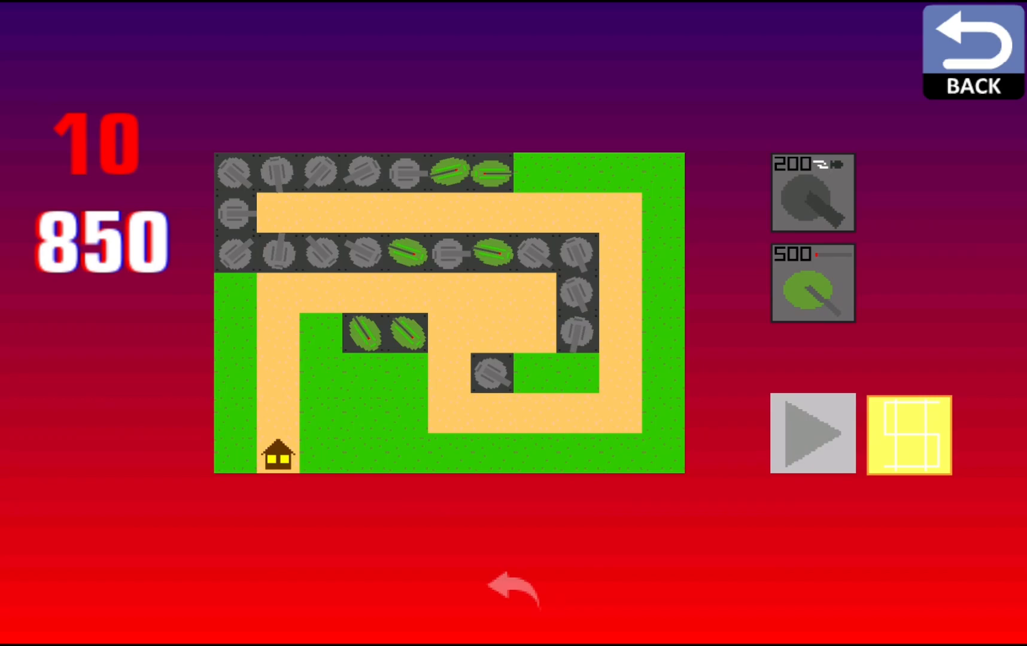
pyautogui.click(908, 434)
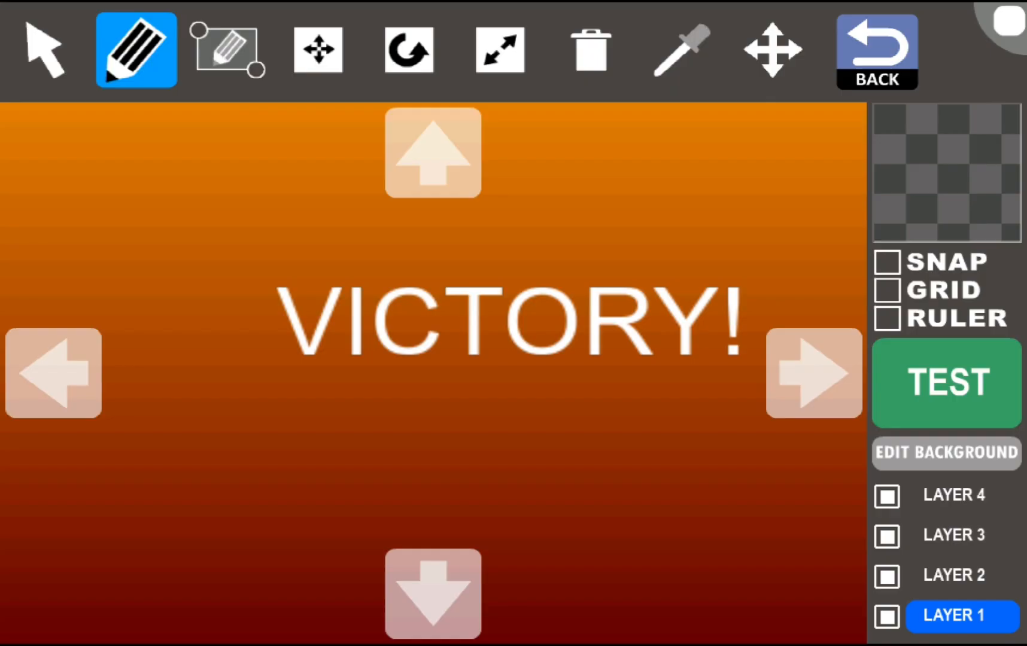
# - Paste the play-button image into the GAME ICON sprite, save it, and go back
pyautogui.click(44, 50)
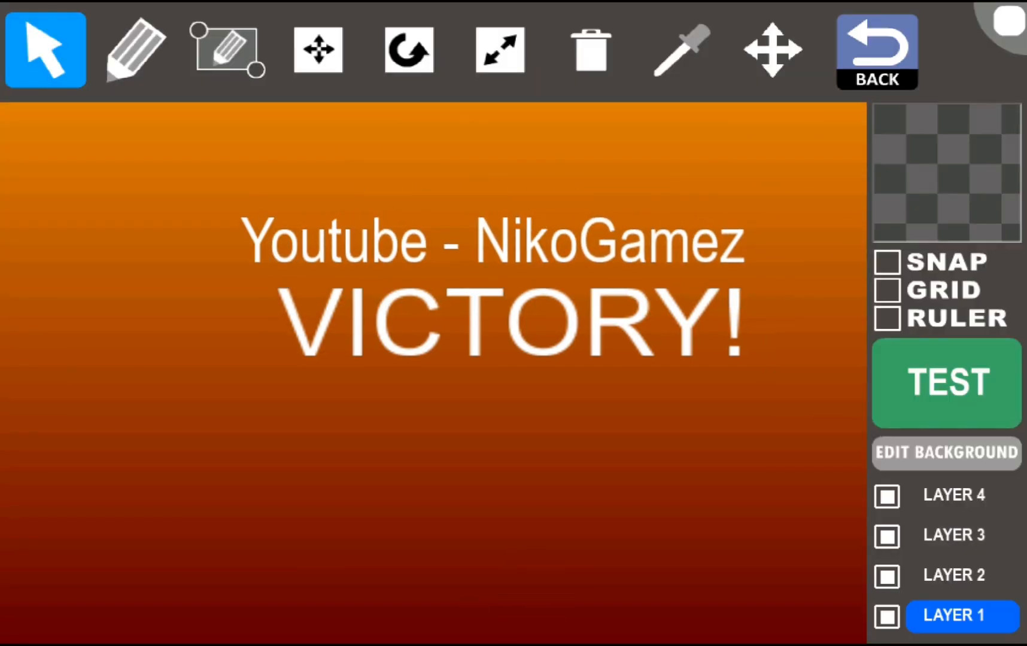
pyautogui.click(876, 51)
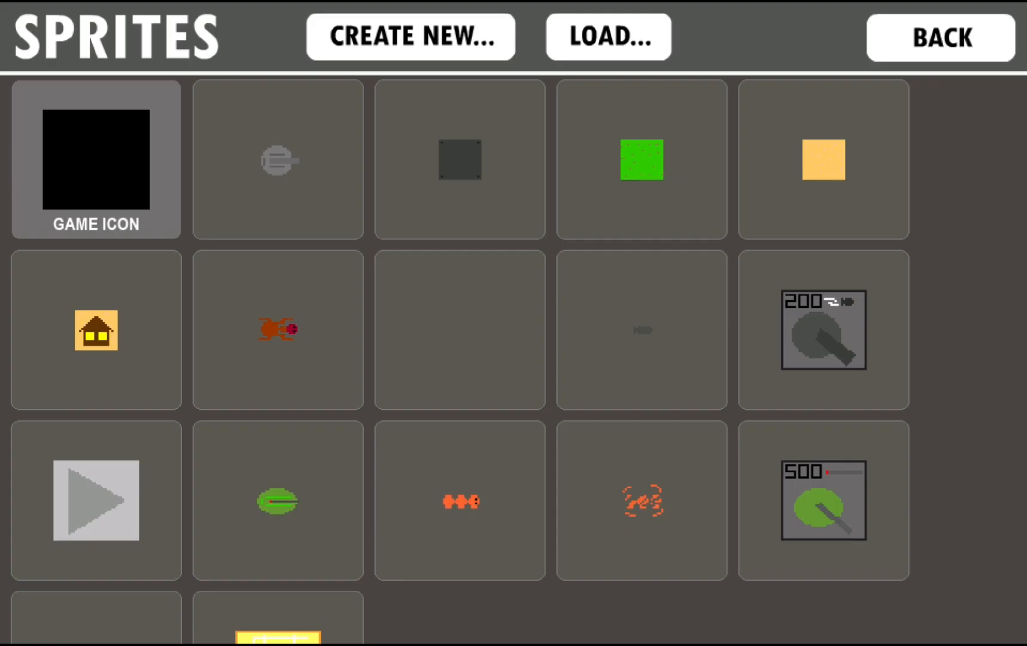
pyautogui.scroll(-3)
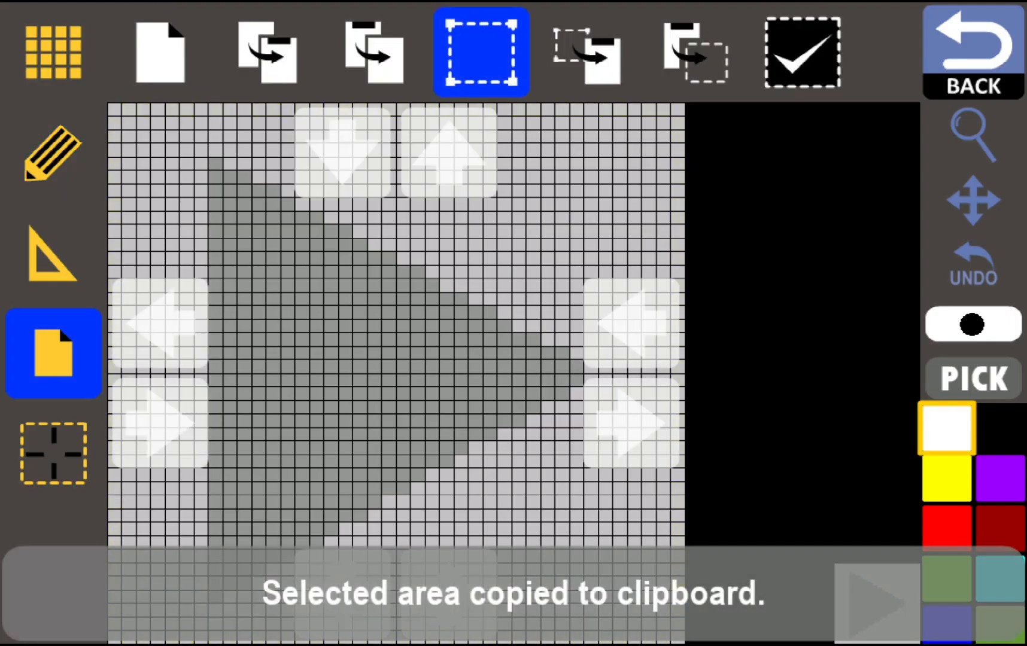
pyautogui.click(972, 50)
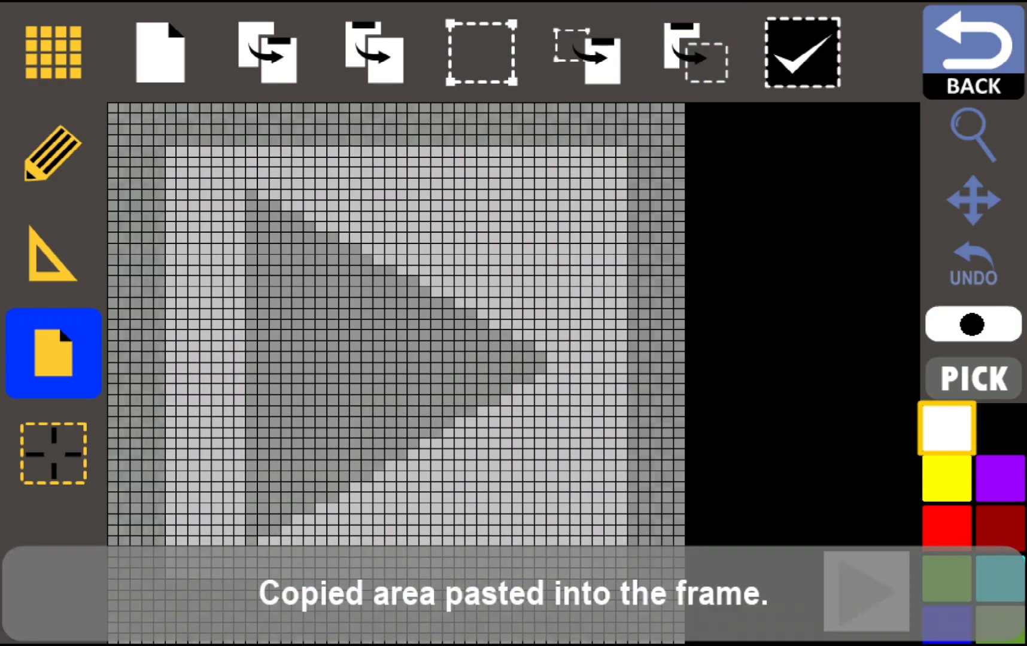
pyautogui.click(266, 52)
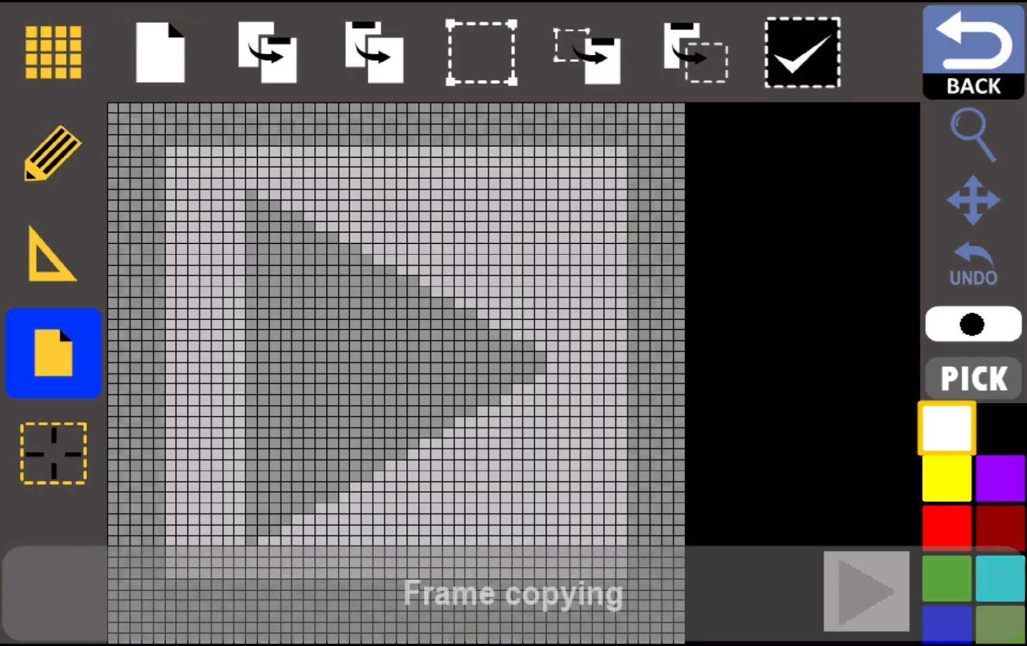
pyautogui.click(694, 52)
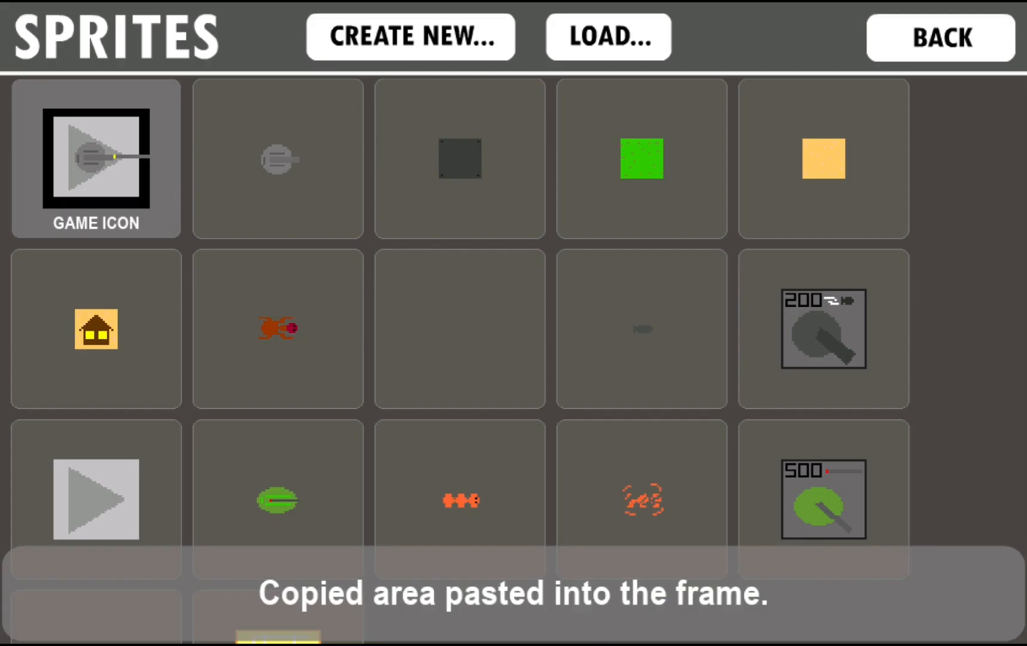
pyautogui.click(939, 37)
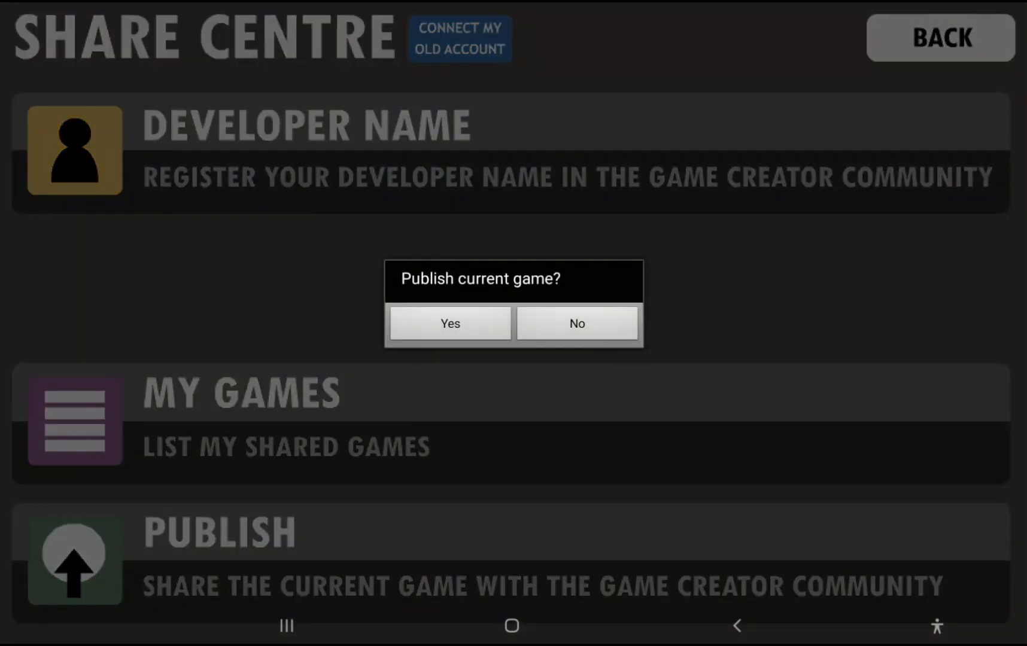
# - Answer Yes to 'Publish current game?' and leave once publishing succeeds
pyautogui.click(450, 323)
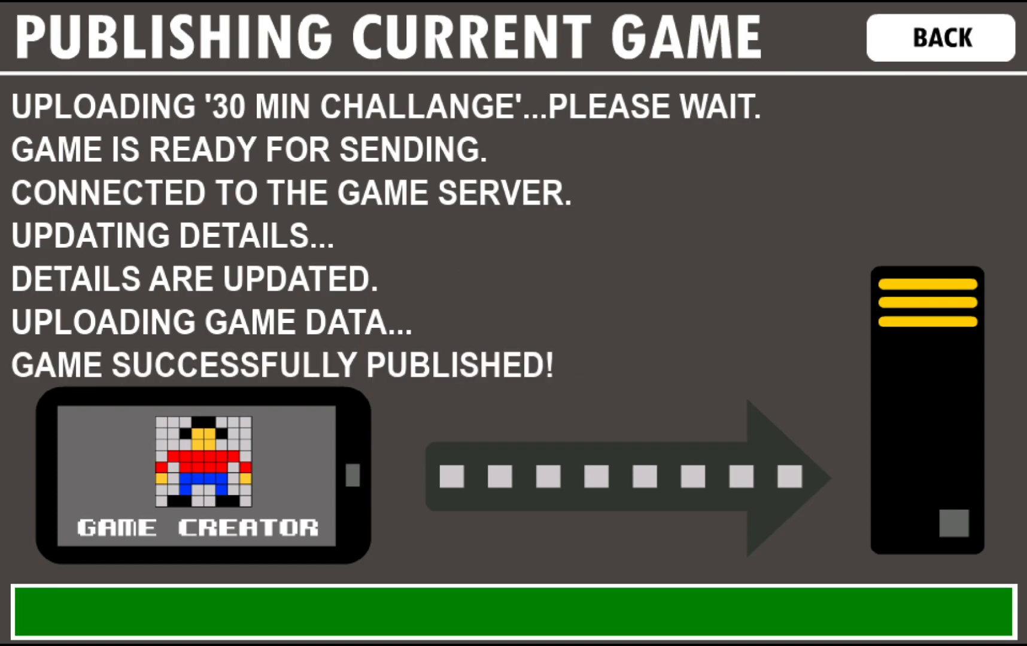
pyautogui.click(939, 37)
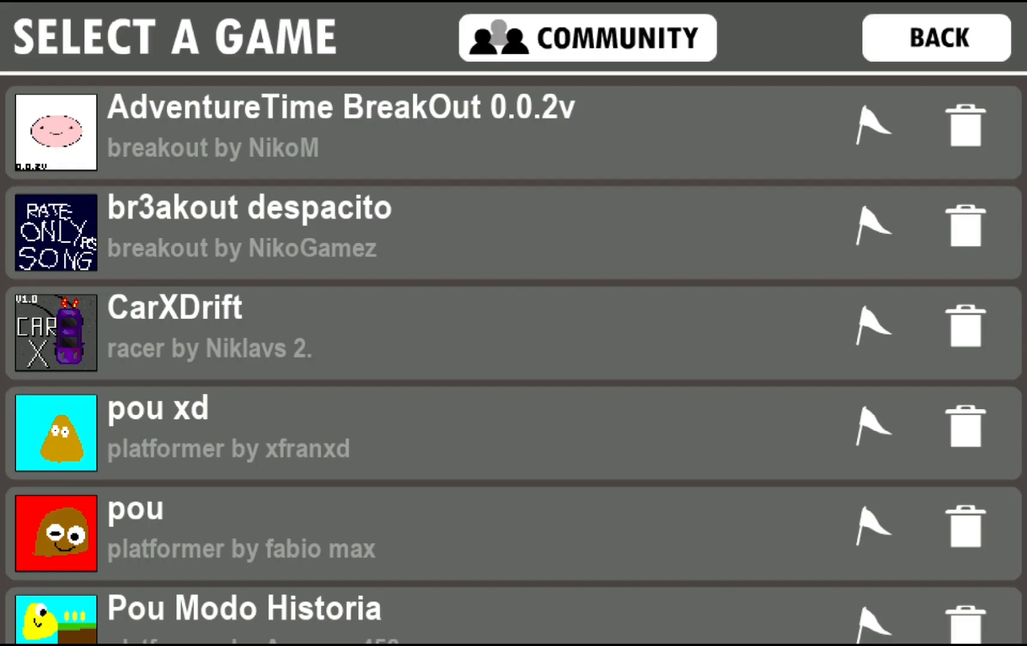
# - Filter COMMUNITY games by TOWER DEFENSE to find '30 min challange', then return
pyautogui.click(585, 37)
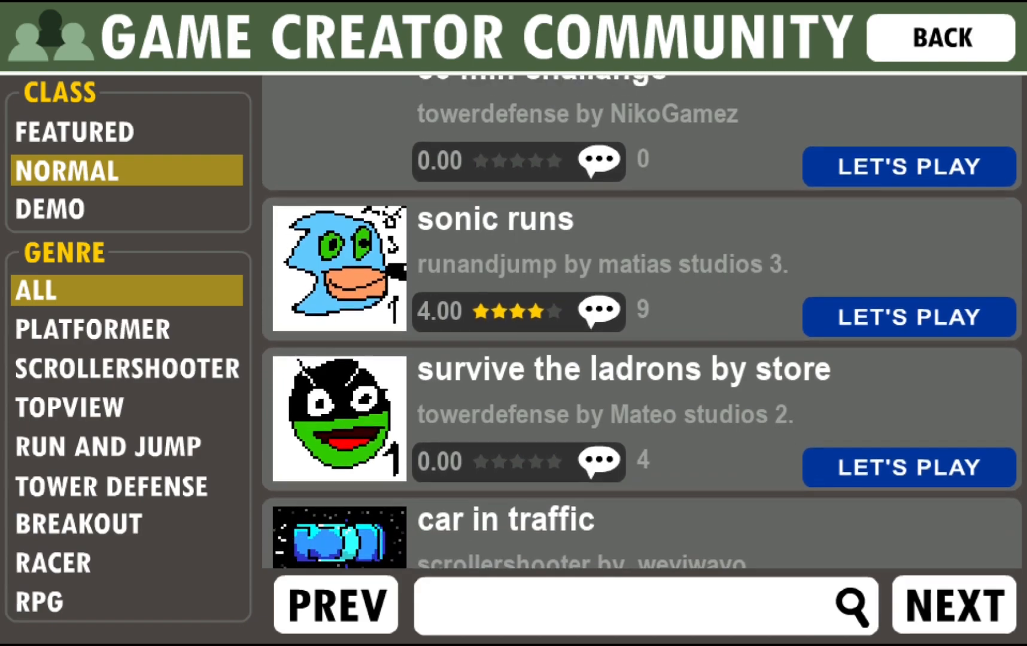
pyautogui.scroll(3)
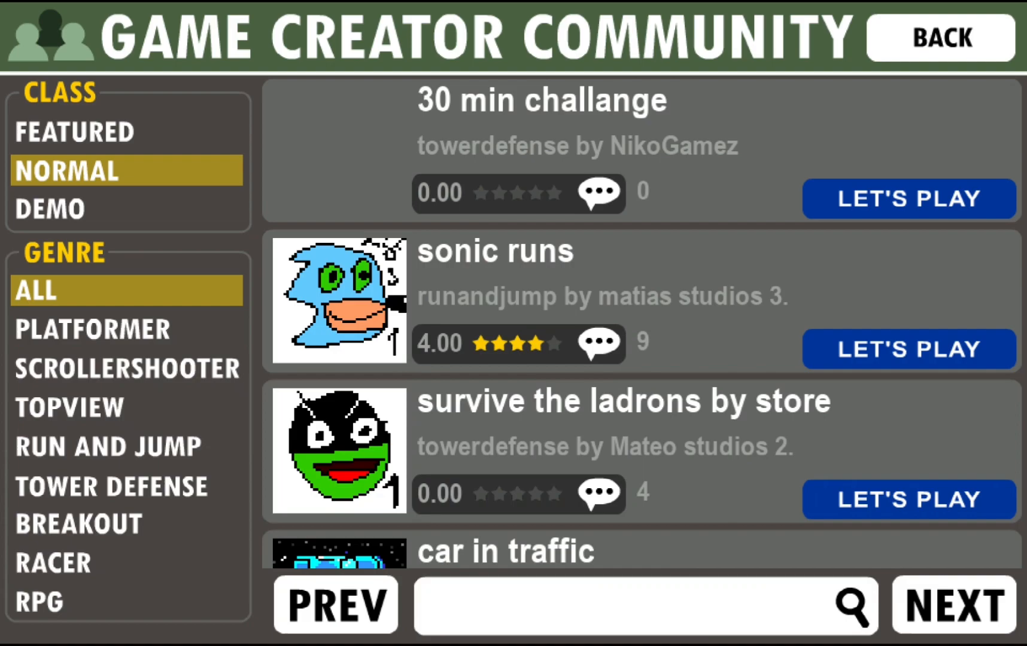
pyautogui.click(111, 486)
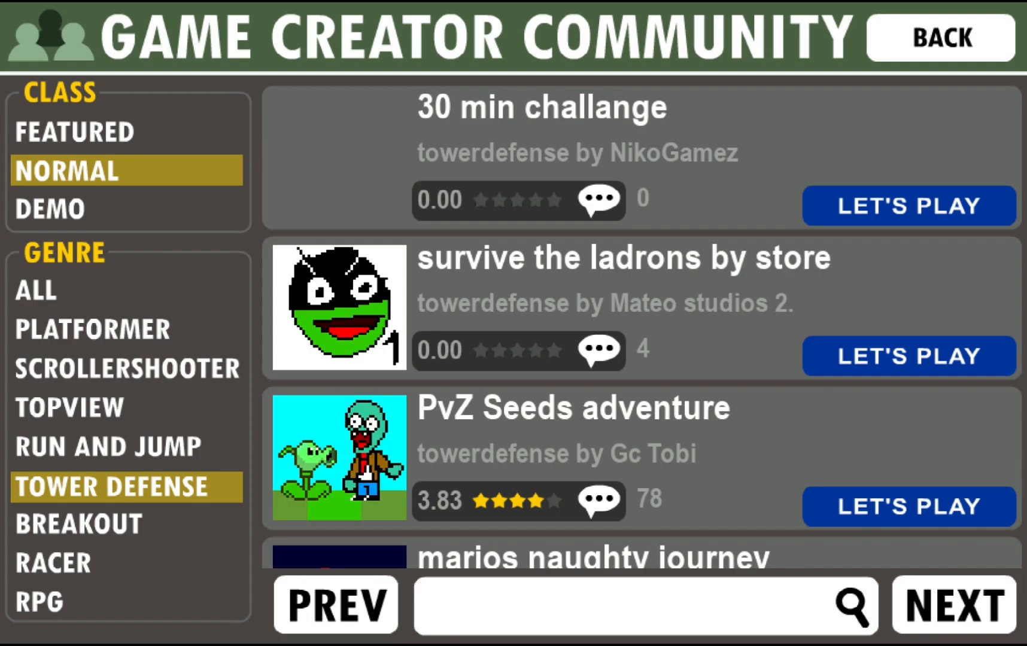
pyautogui.click(936, 37)
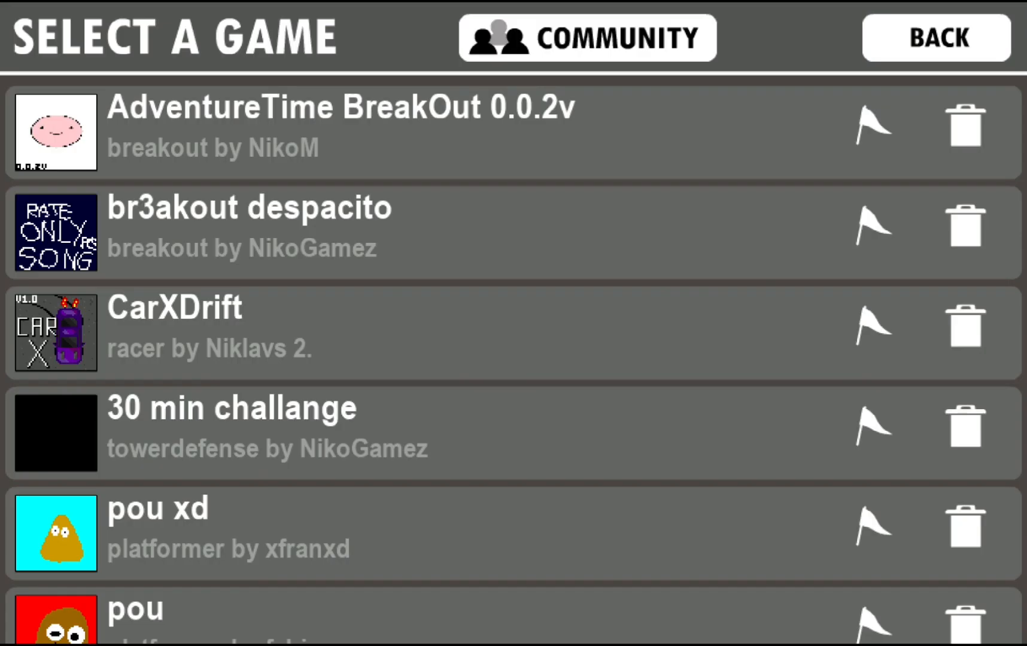